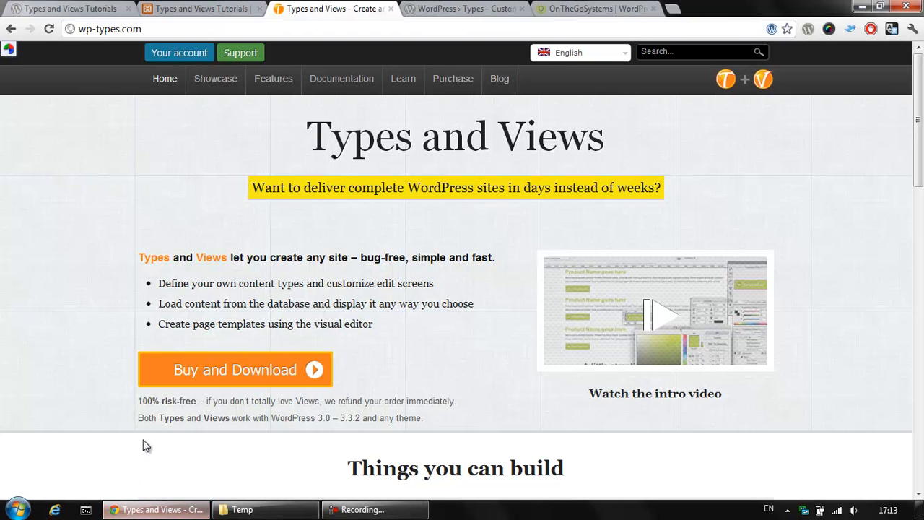
pyautogui.moveTo(164, 237)
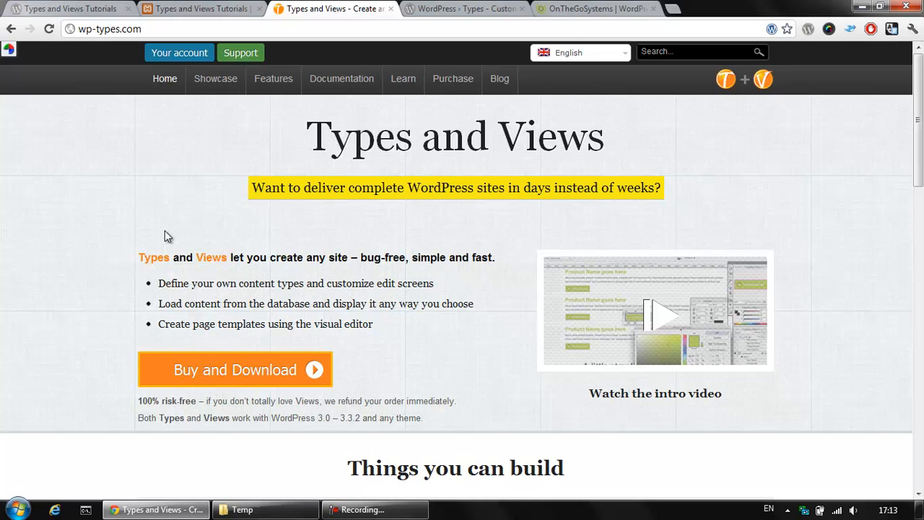
pyautogui.moveTo(162, 231)
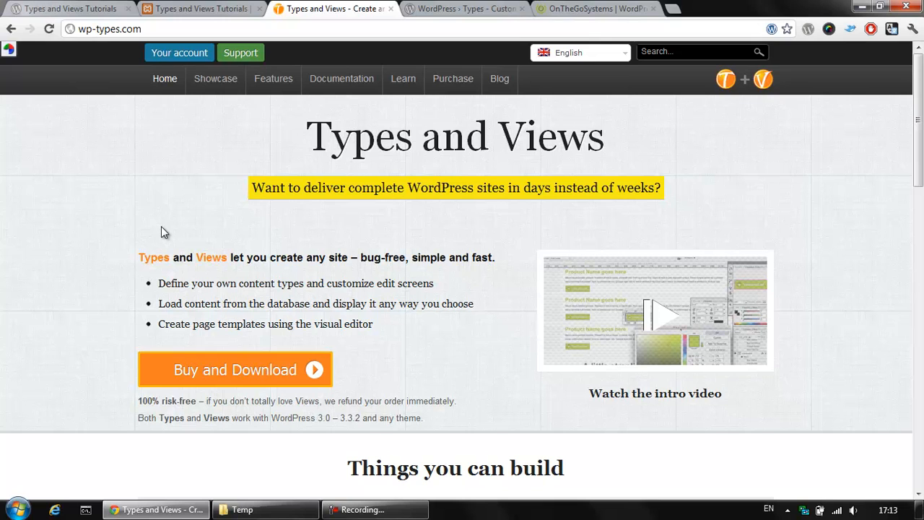
pyautogui.moveTo(80, 230)
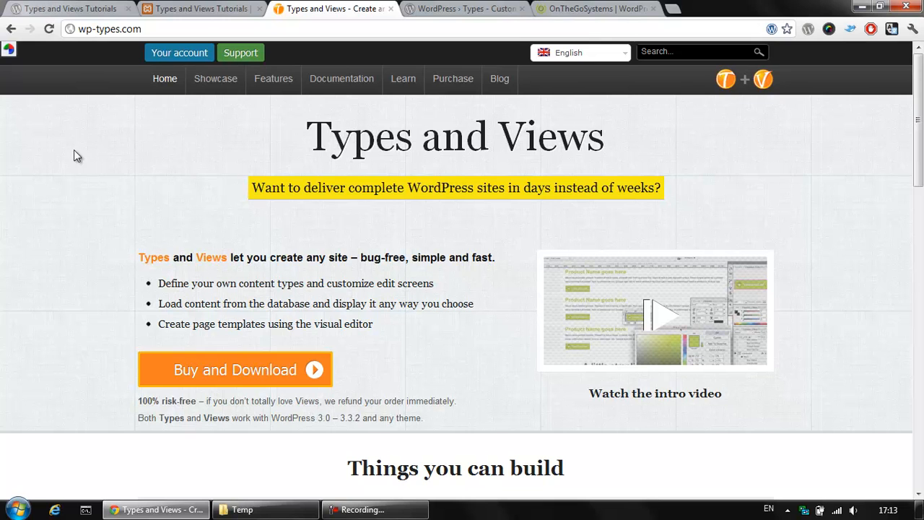
pyautogui.moveTo(98, 128)
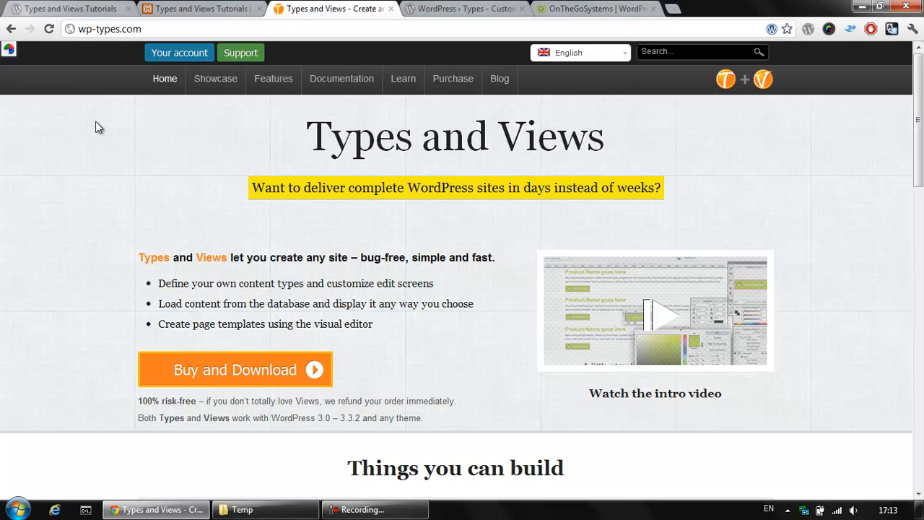
# Bring the OnTheGoSystems homepage tab to the front in Chrome.
pyautogui.scroll(-3)
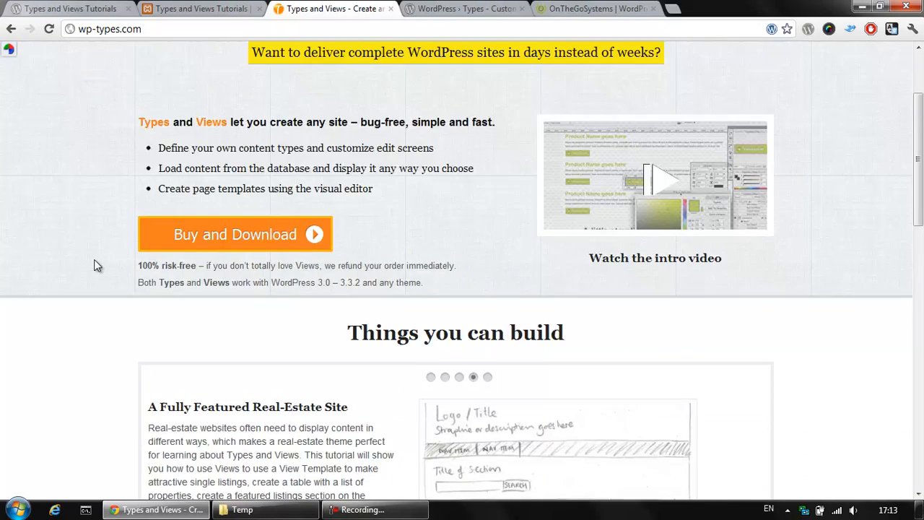
pyautogui.scroll(-3)
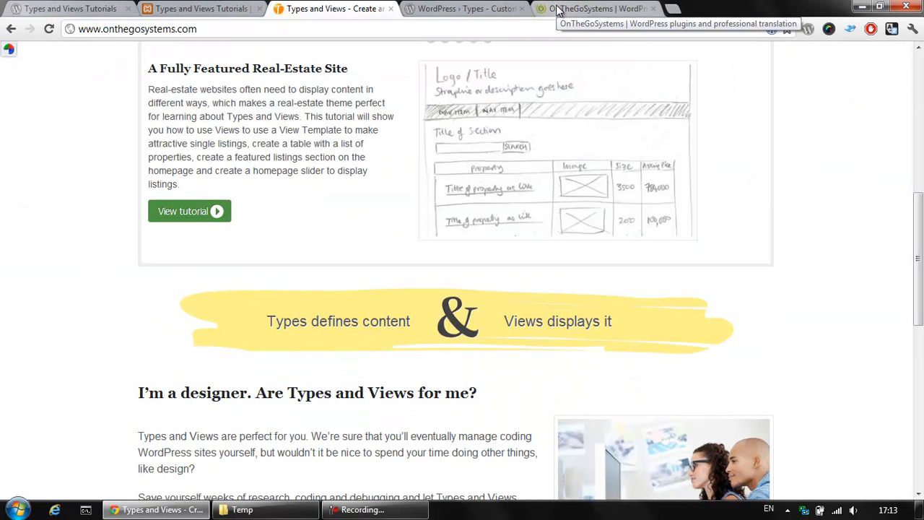
pyautogui.click(595, 9)
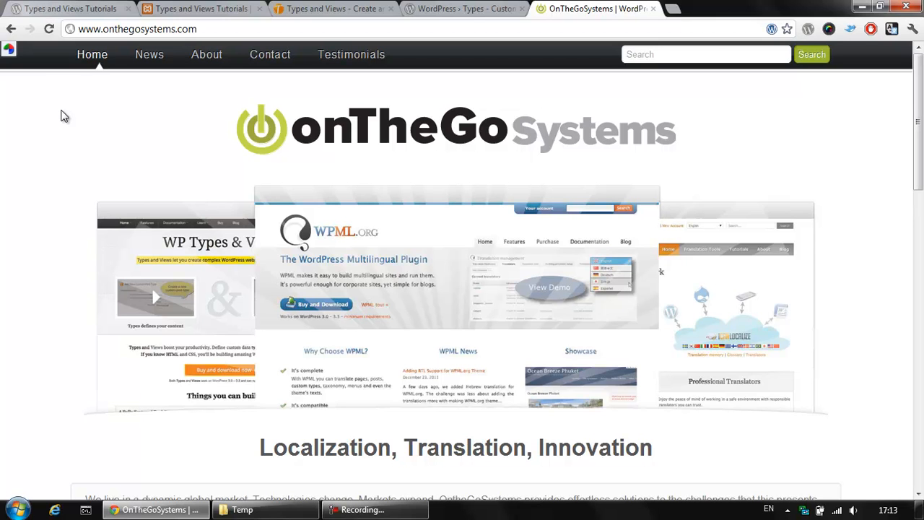
pyautogui.moveTo(72, 114)
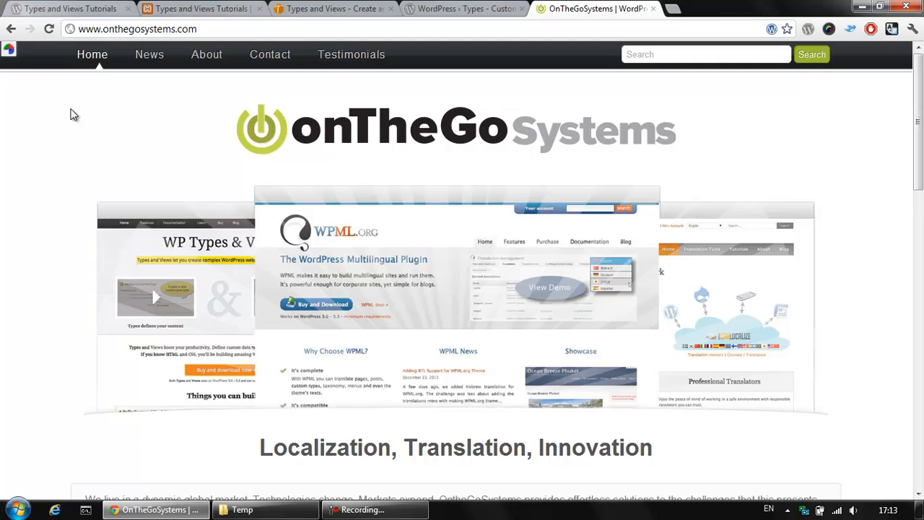
pyautogui.moveTo(46, 161)
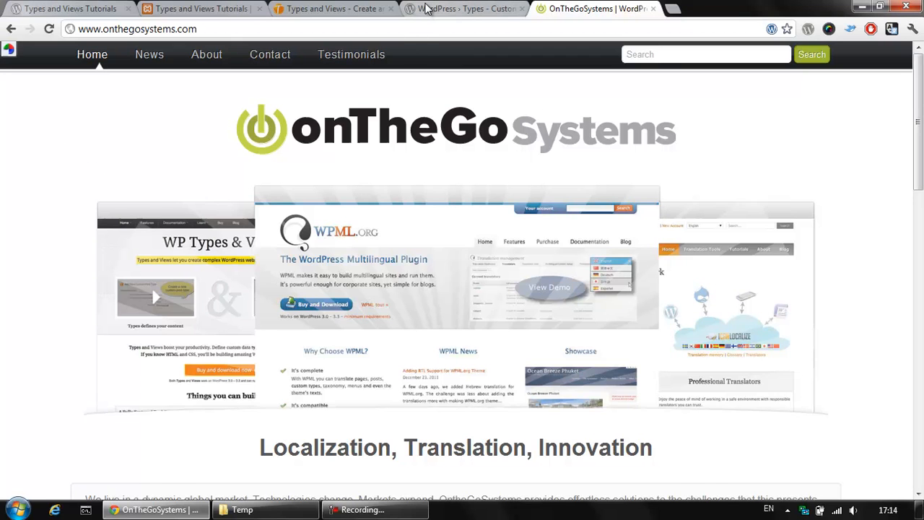
# Show the Types plugin's WordPress.org directory page scrolled to its description.
pyautogui.click(465, 8)
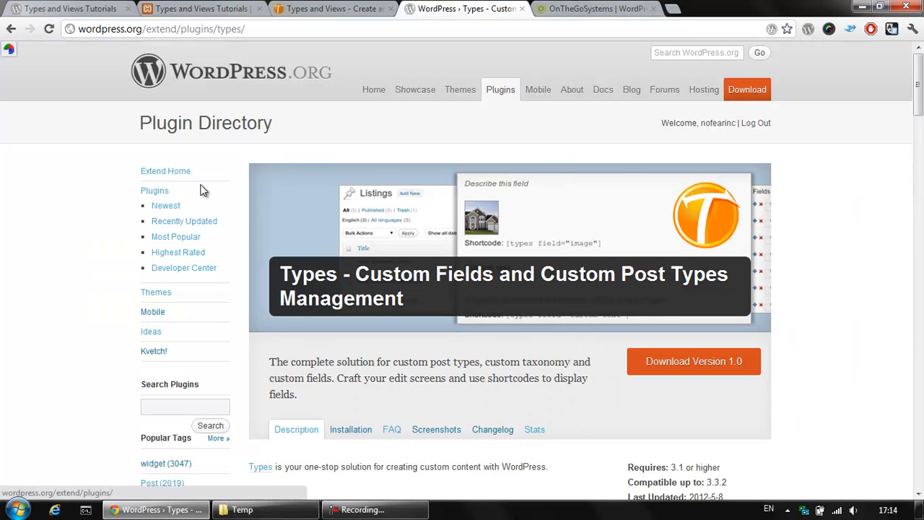
pyautogui.scroll(-3)
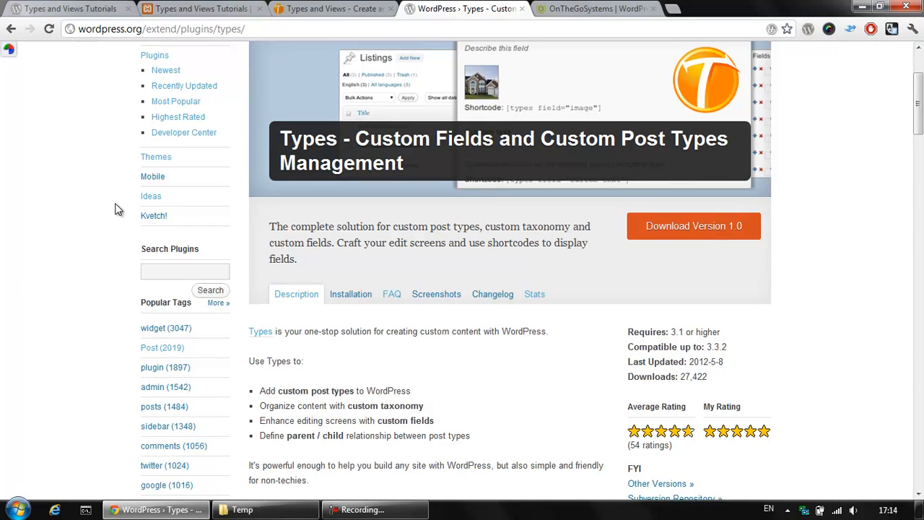
pyautogui.moveTo(407, 6)
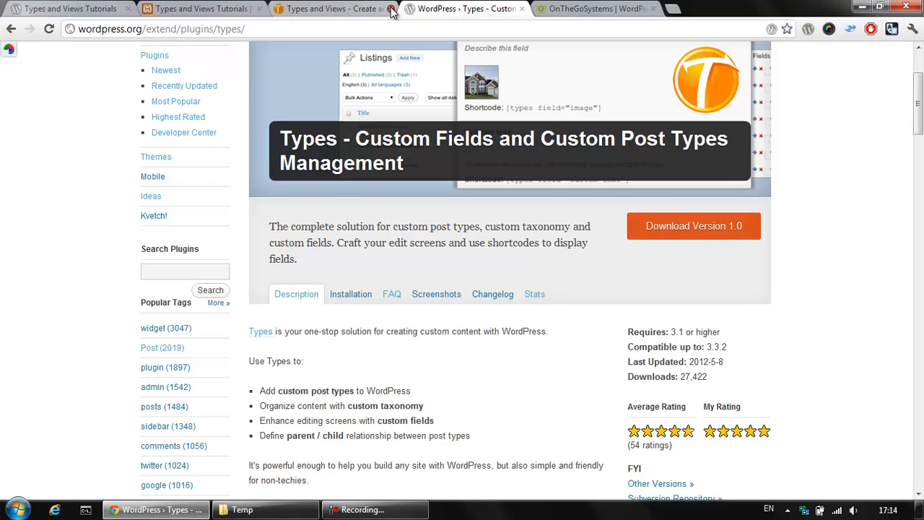
# Go from the local tutorials site's front page to its admin Dashboard via the admin bar.
pyautogui.click(69, 9)
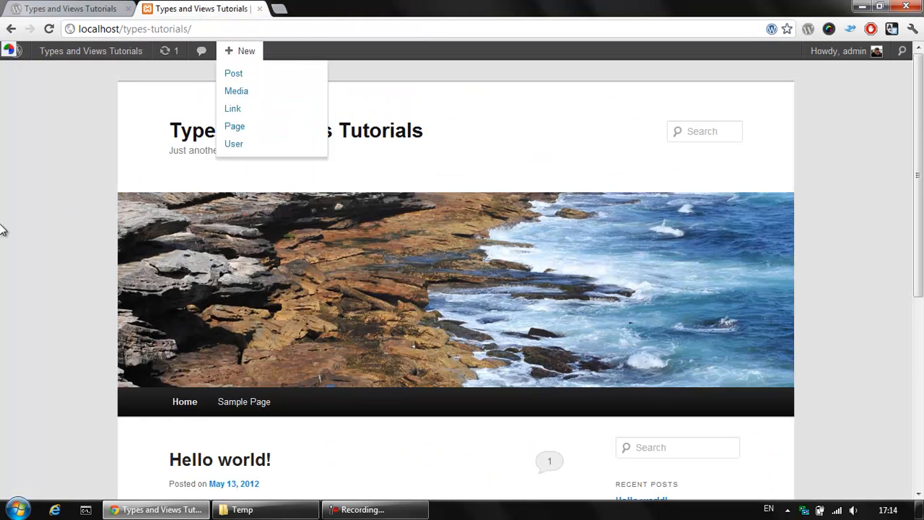
pyautogui.scroll(-3)
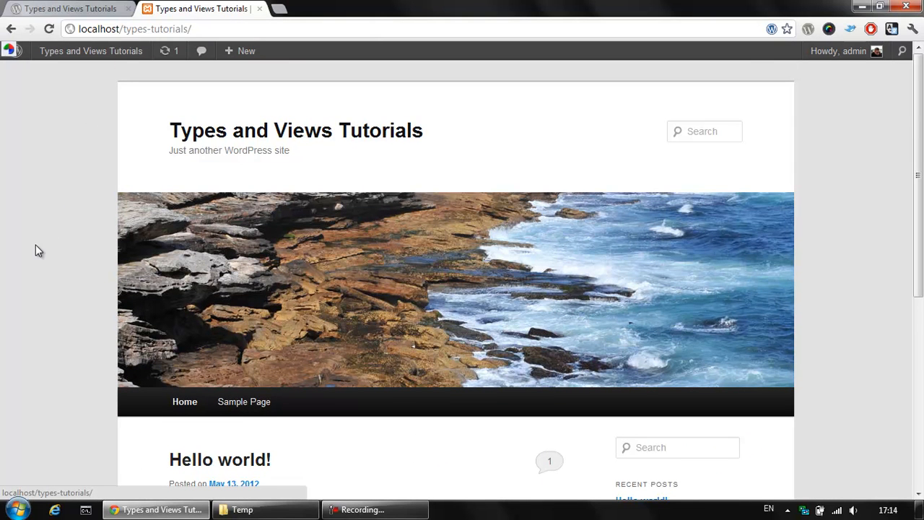
pyautogui.click(89, 50)
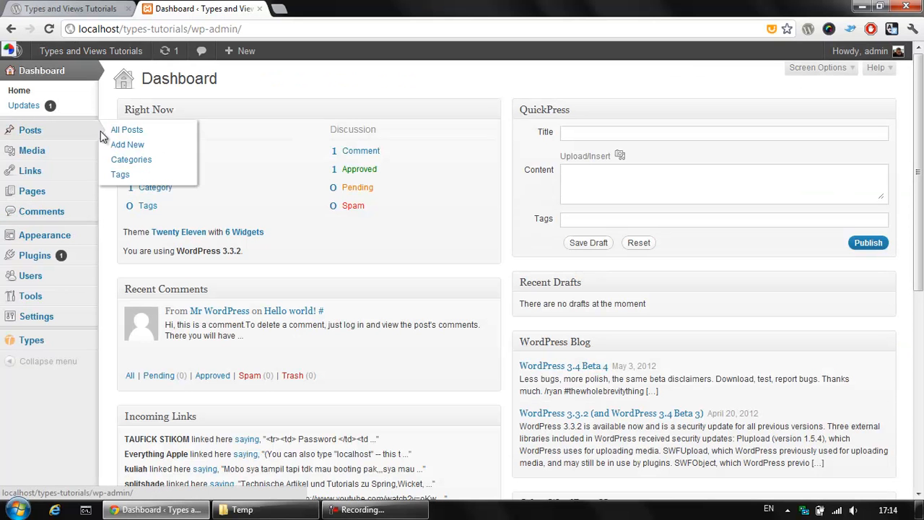
pyautogui.moveTo(439, 231)
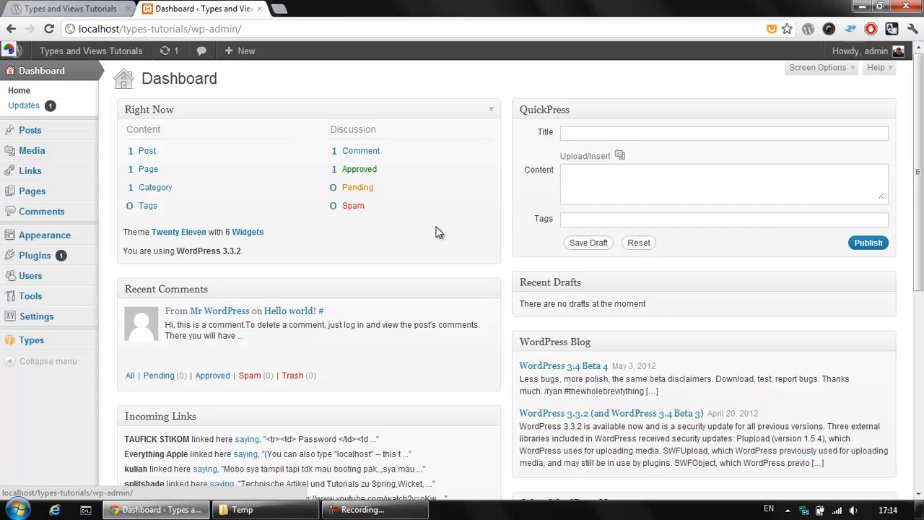
pyautogui.moveTo(453, 220)
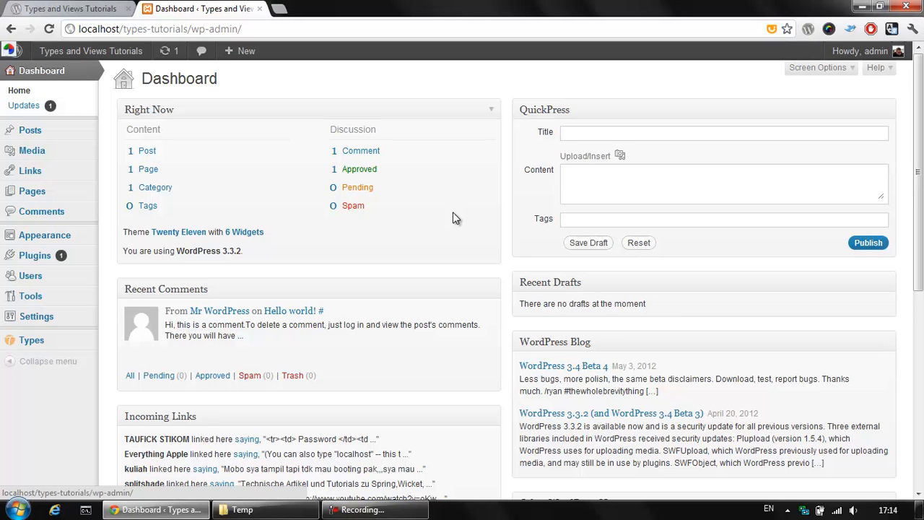
pyautogui.moveTo(12, 392)
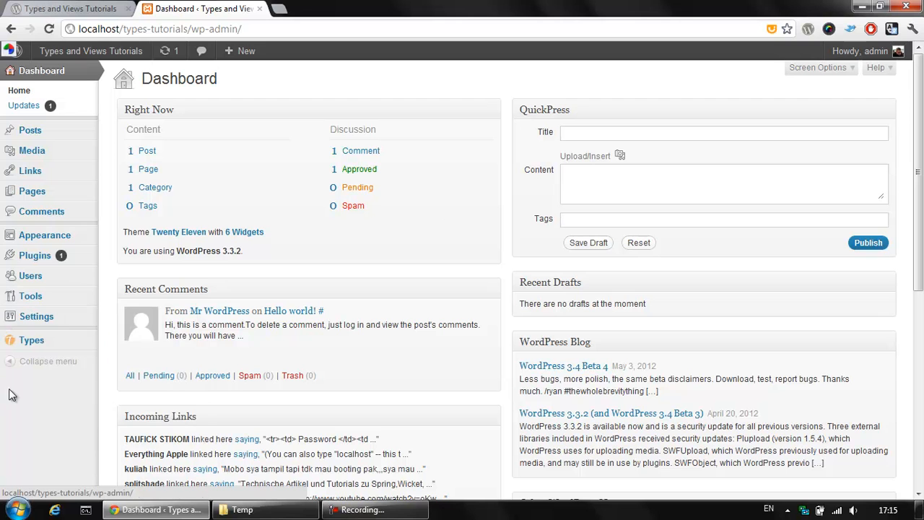
# Reach the Add New Custom Post Type form through Types > Custom Types and Taxonomies.
pyautogui.click(32, 341)
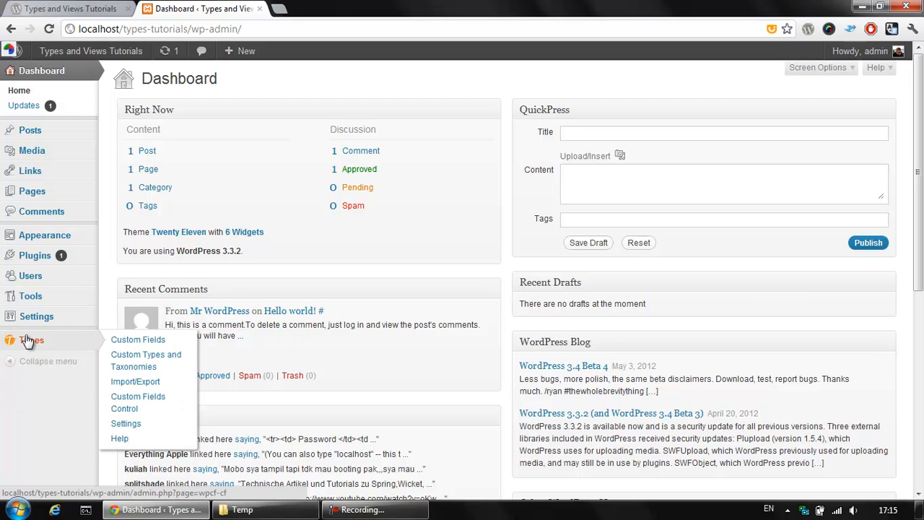
pyautogui.moveTo(139, 401)
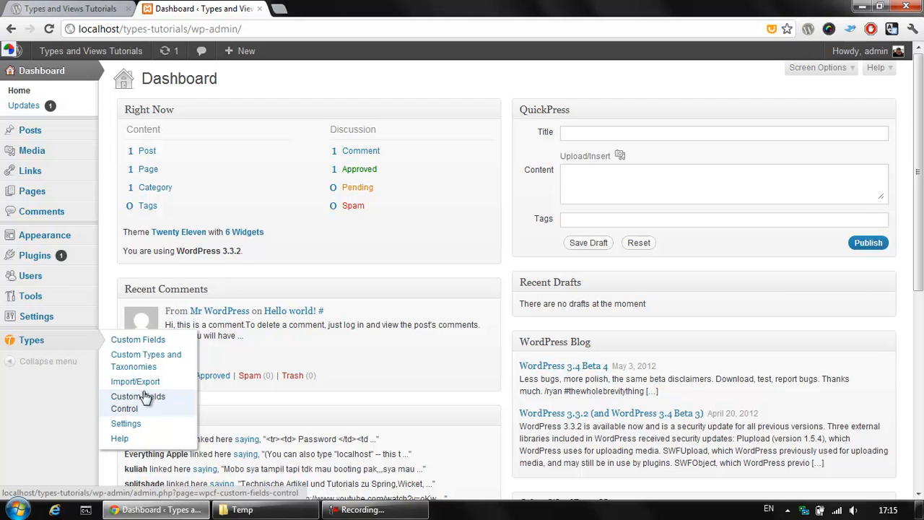
pyautogui.moveTo(146, 361)
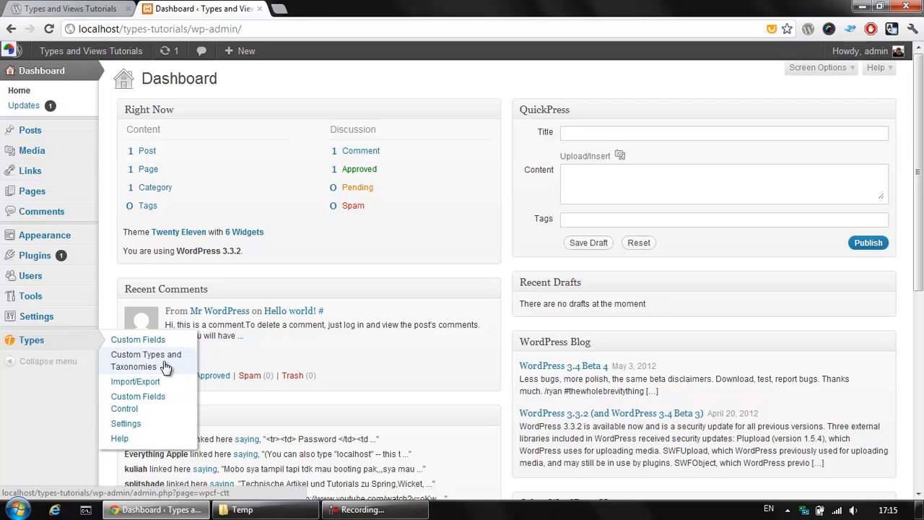
pyautogui.click(146, 361)
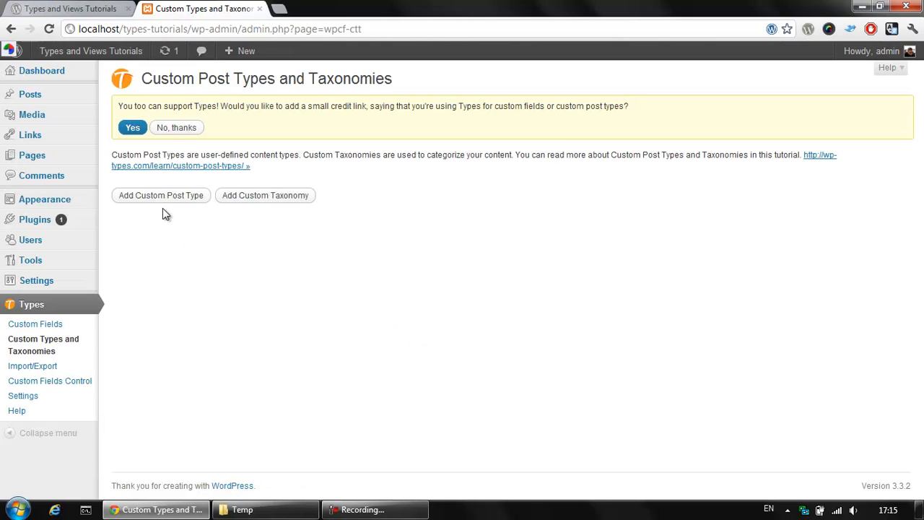
pyautogui.moveTo(161, 195)
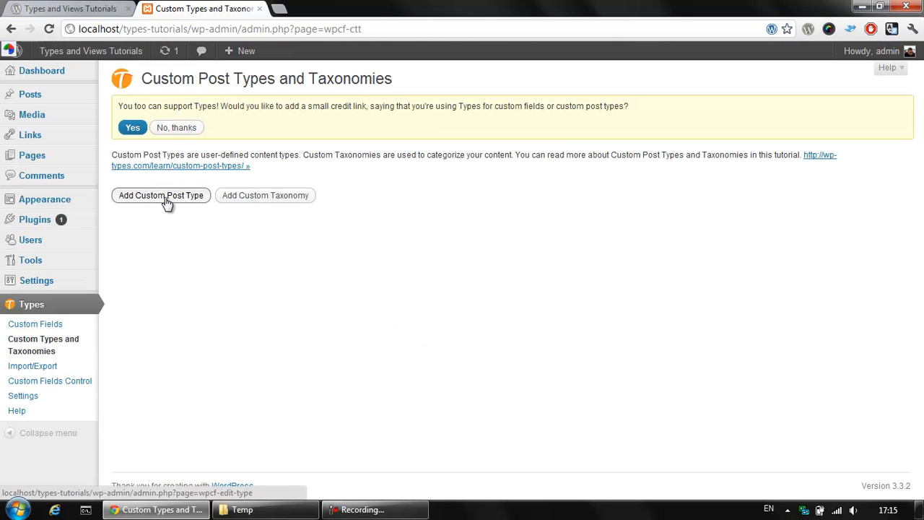
pyautogui.click(160, 195)
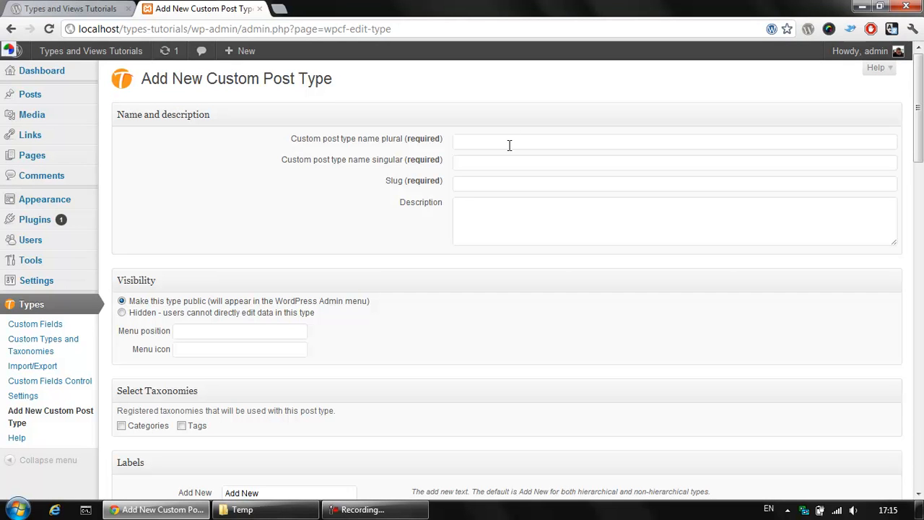
# Enter plural name 'Products', singular 'Product' and slug 'product' for the new post type.
pyautogui.click(676, 141)
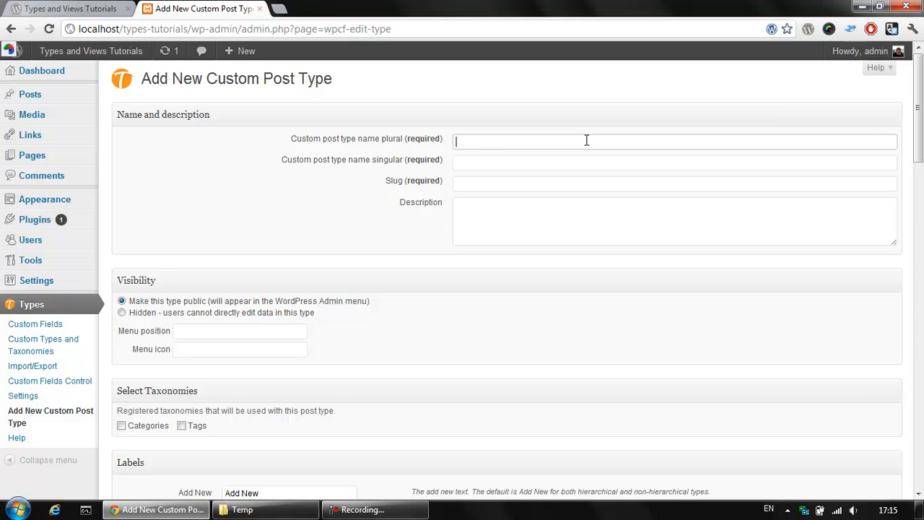
pyautogui.write('Products')
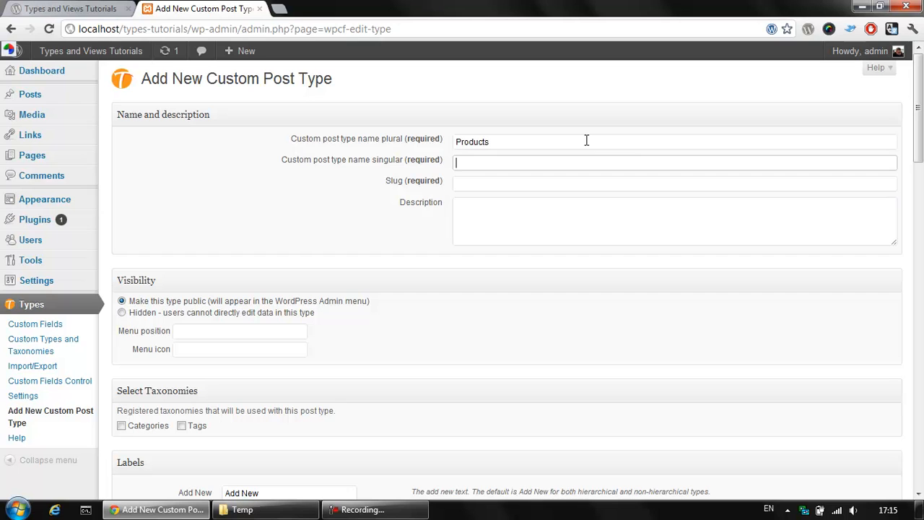
pyautogui.write('Prod')
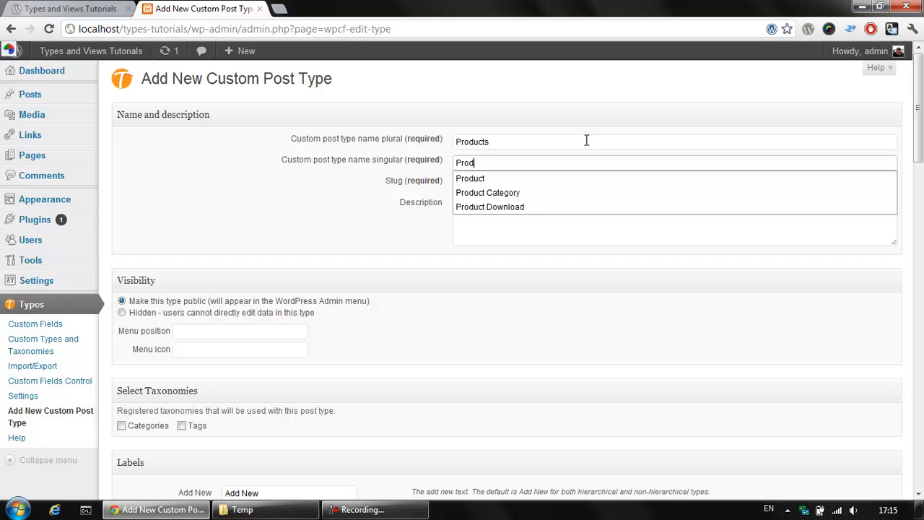
pyautogui.click(470, 179)
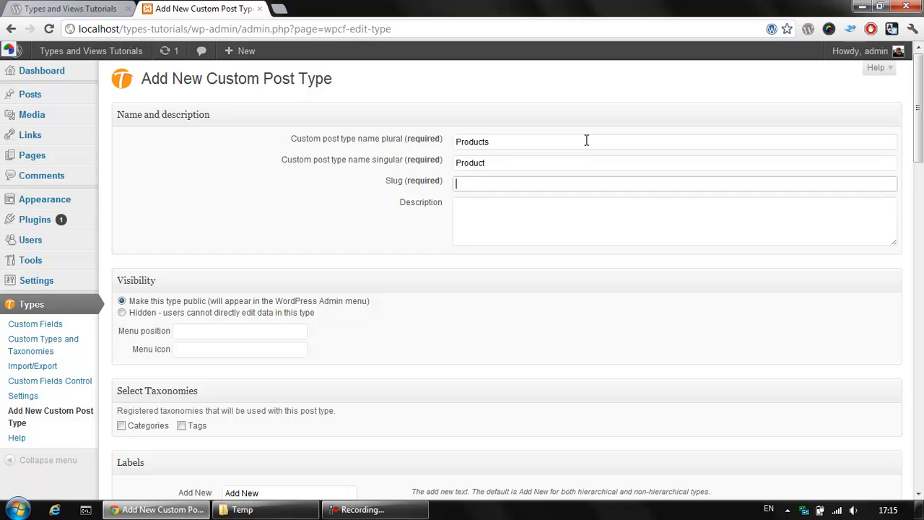
pyautogui.write('pru')
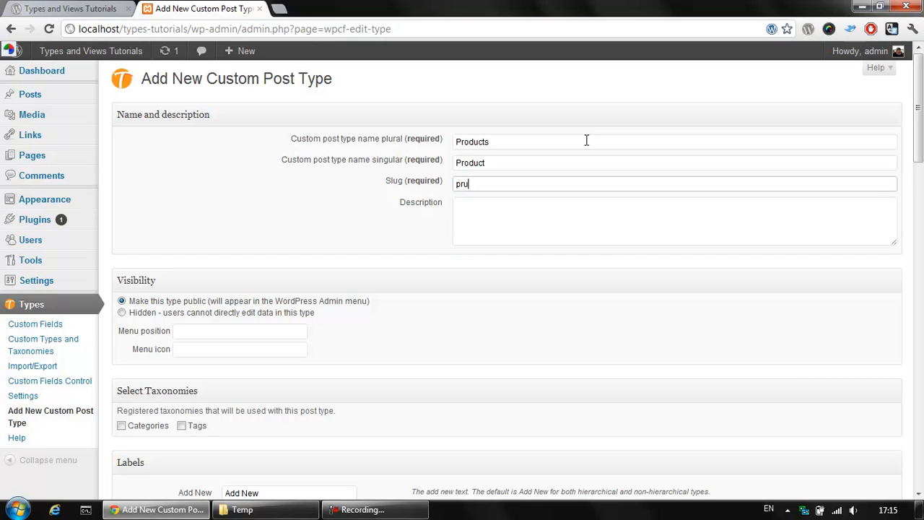
# Fill in the post type description as 'Product description'.
pyautogui.click(674, 220)
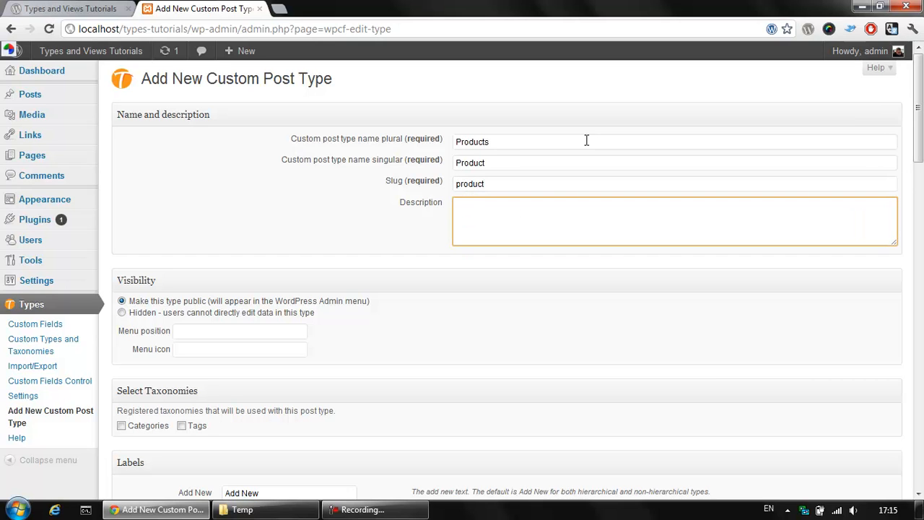
pyautogui.write('Product')
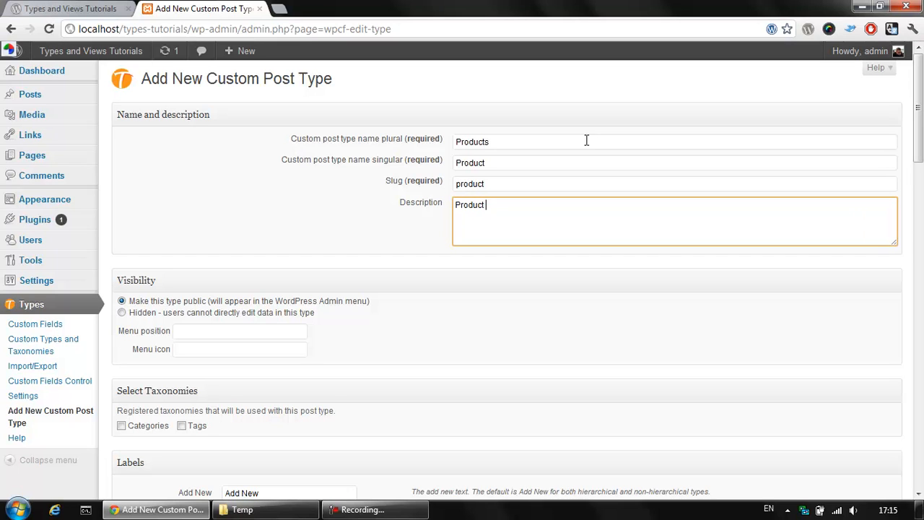
pyautogui.write('description')
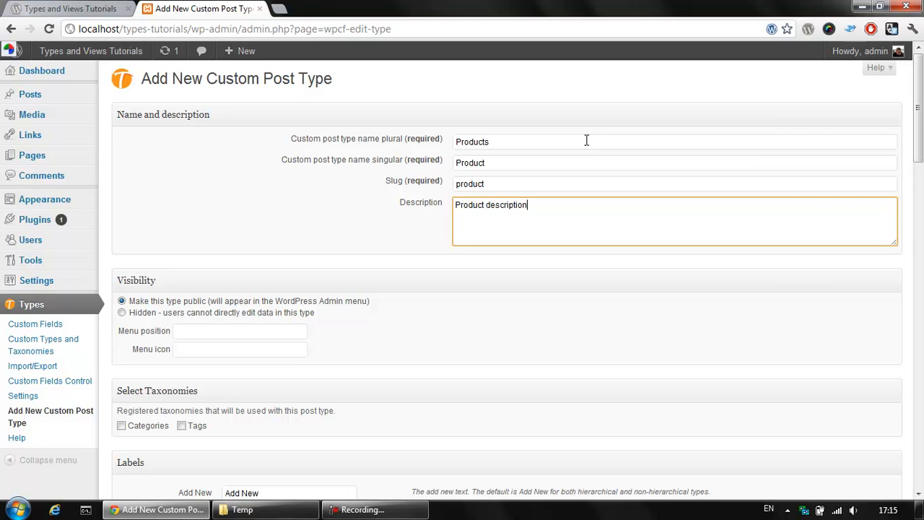
pyautogui.moveTo(237, 203)
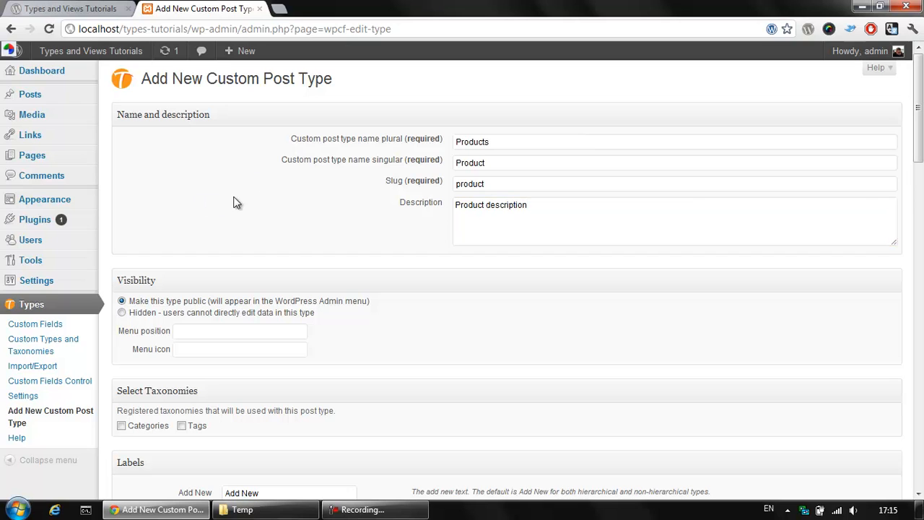
pyautogui.moveTo(168, 159)
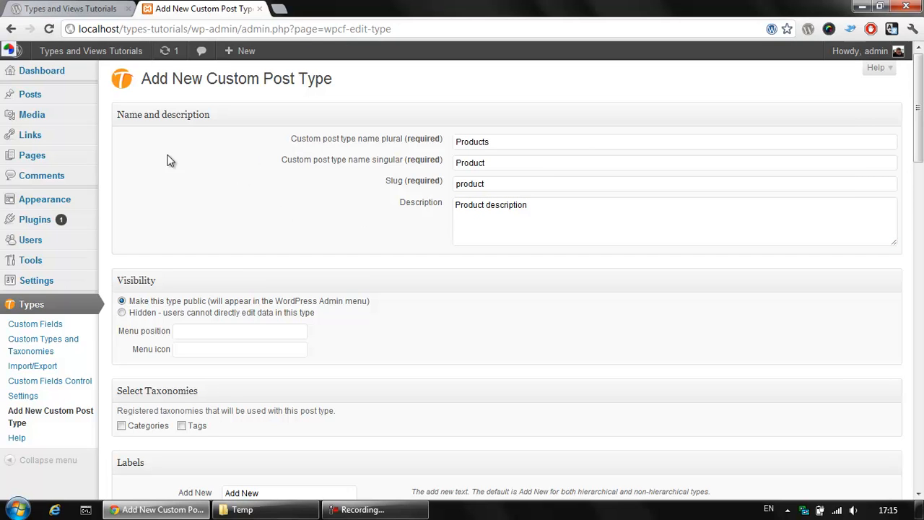
pyautogui.moveTo(369, 227)
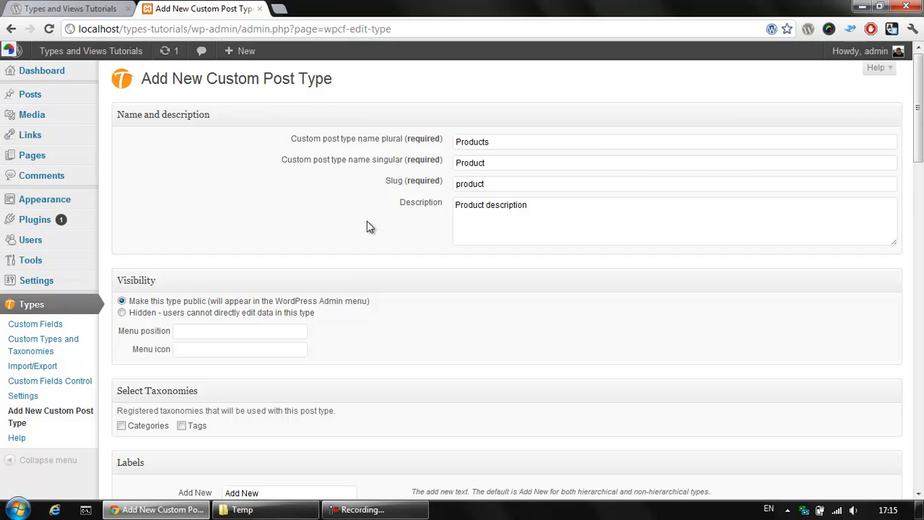
pyautogui.moveTo(177, 276)
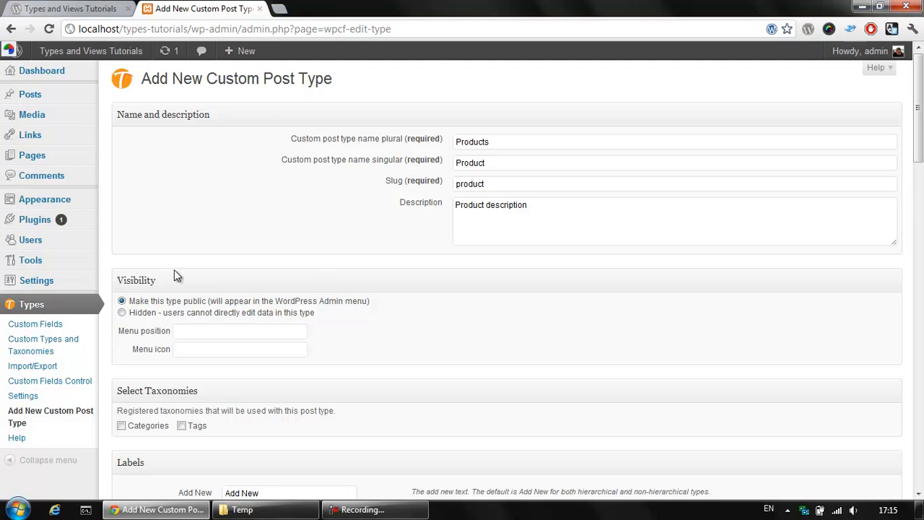
# Scroll through the display and advanced sections, leaving can_export, show_in_nav_menus and query_var checked.
pyautogui.scroll(-3)
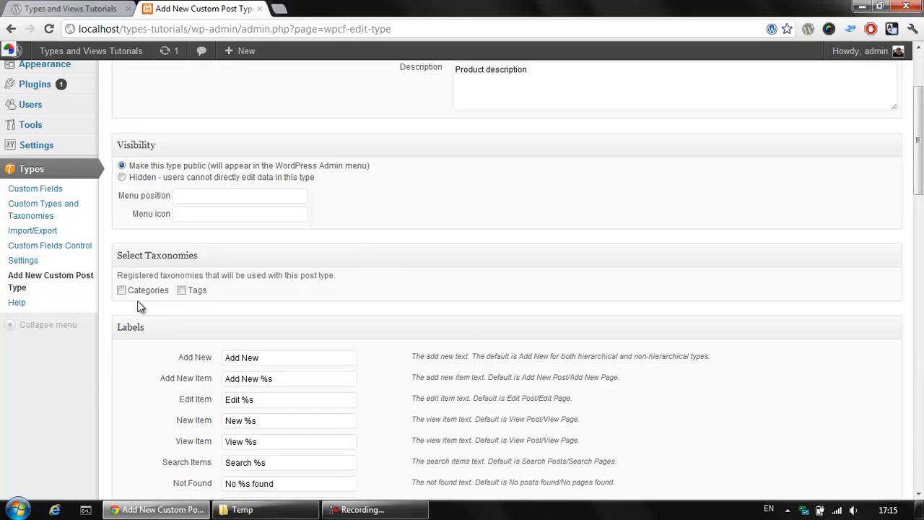
pyautogui.moveTo(302, 292)
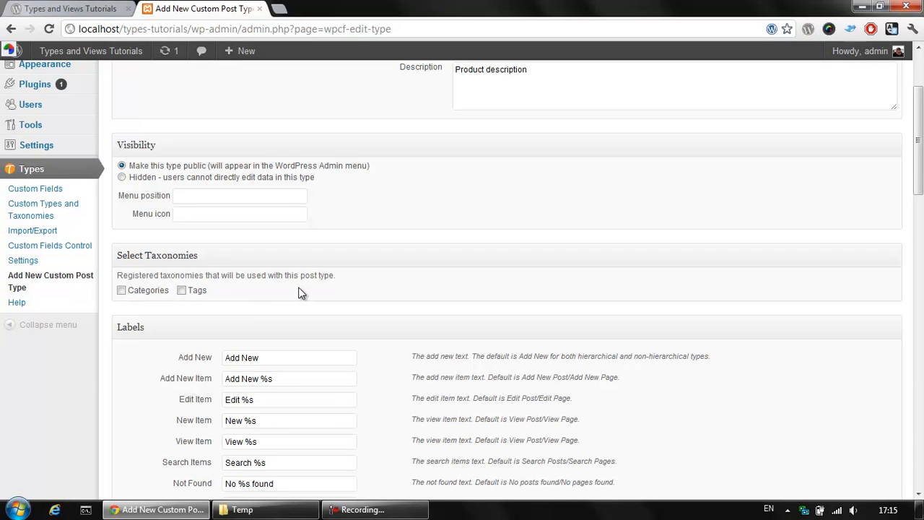
pyautogui.moveTo(191, 302)
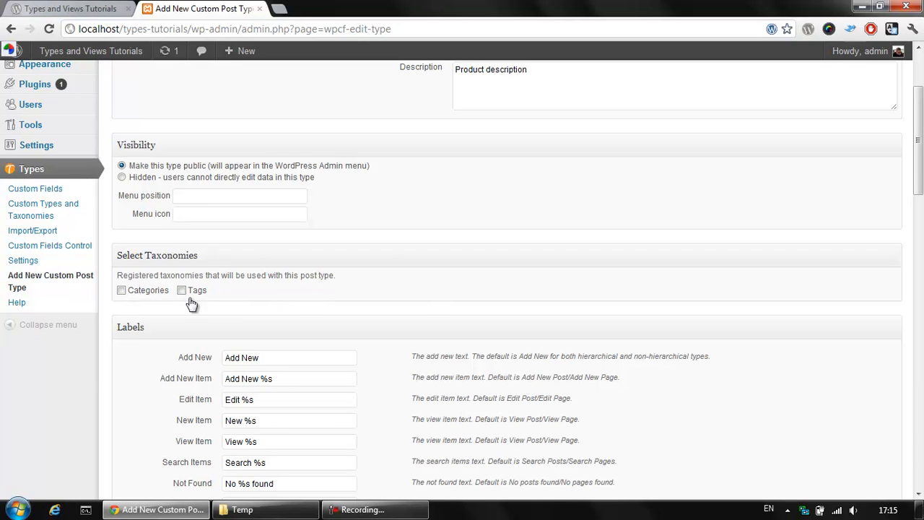
pyautogui.scroll(-3)
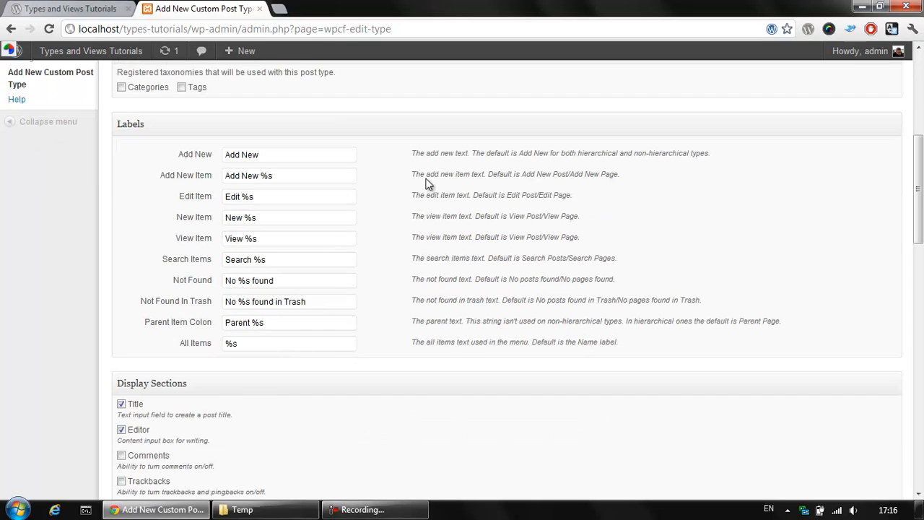
pyautogui.moveTo(422, 164)
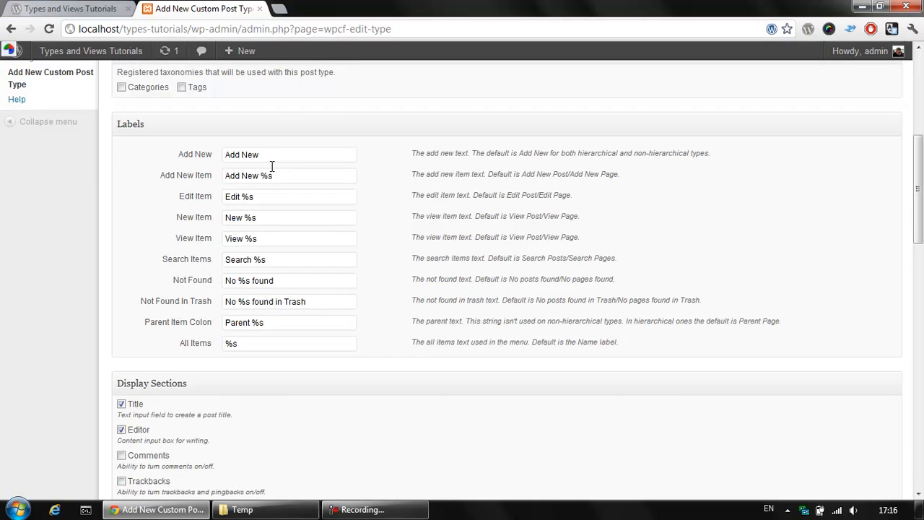
pyautogui.scroll(-3)
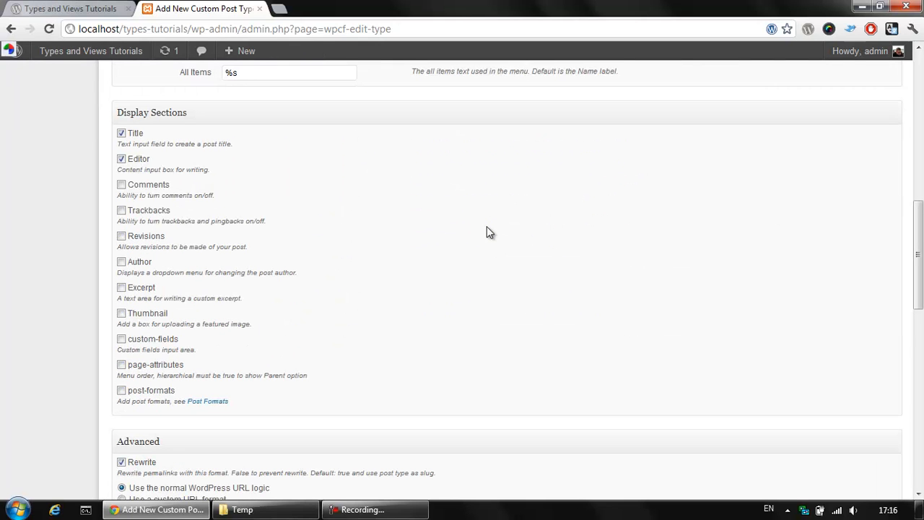
pyautogui.moveTo(320, 165)
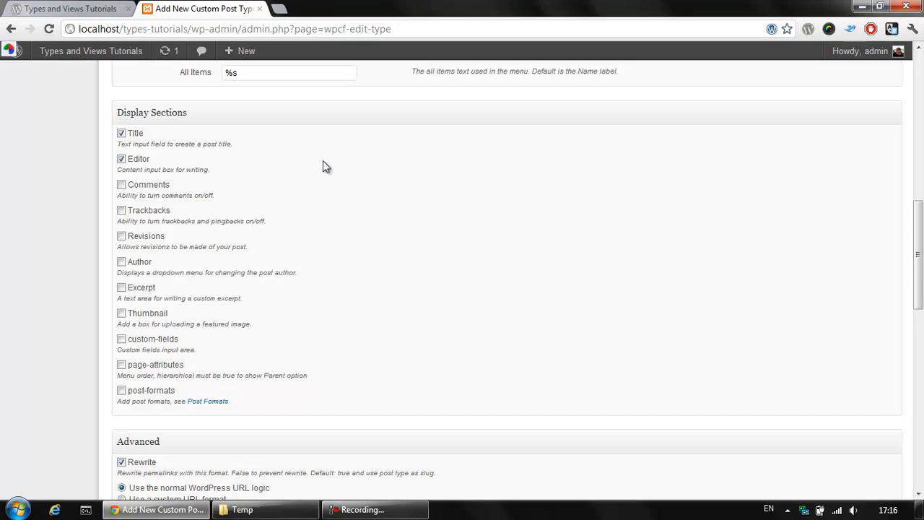
pyautogui.moveTo(263, 159)
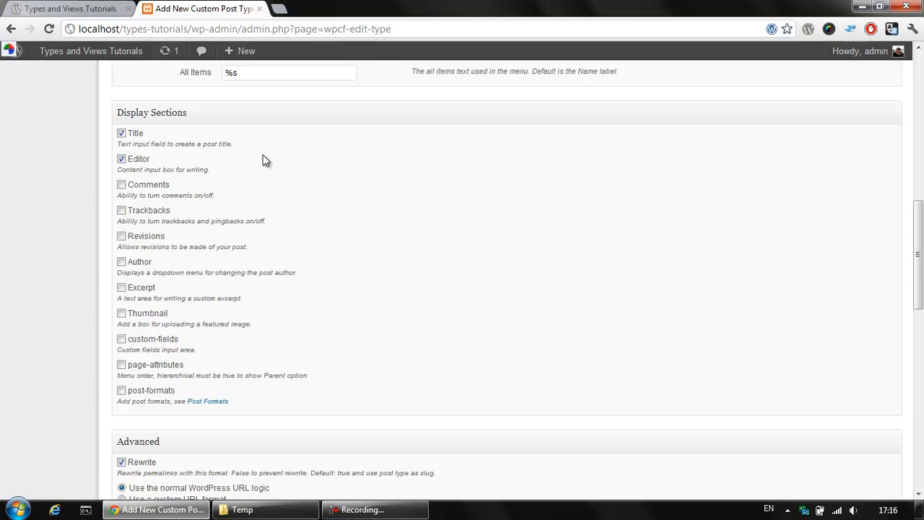
pyautogui.moveTo(137, 173)
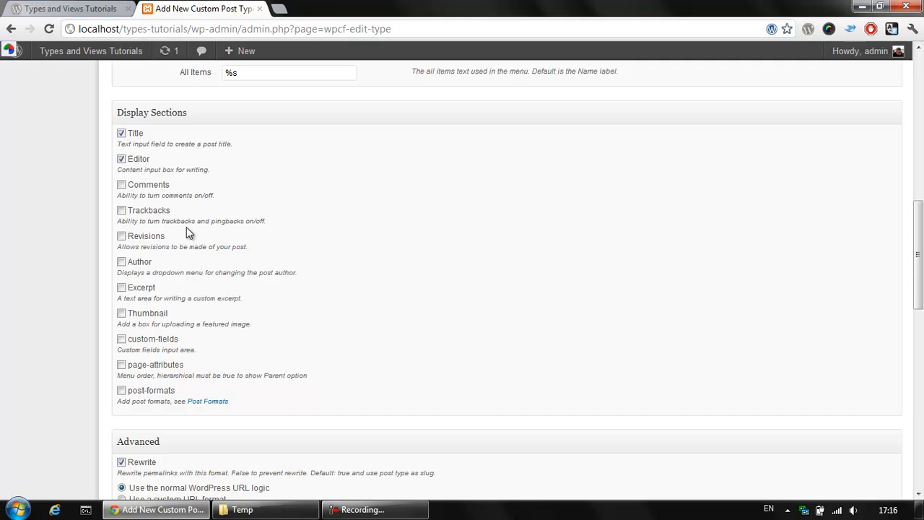
pyautogui.moveTo(336, 270)
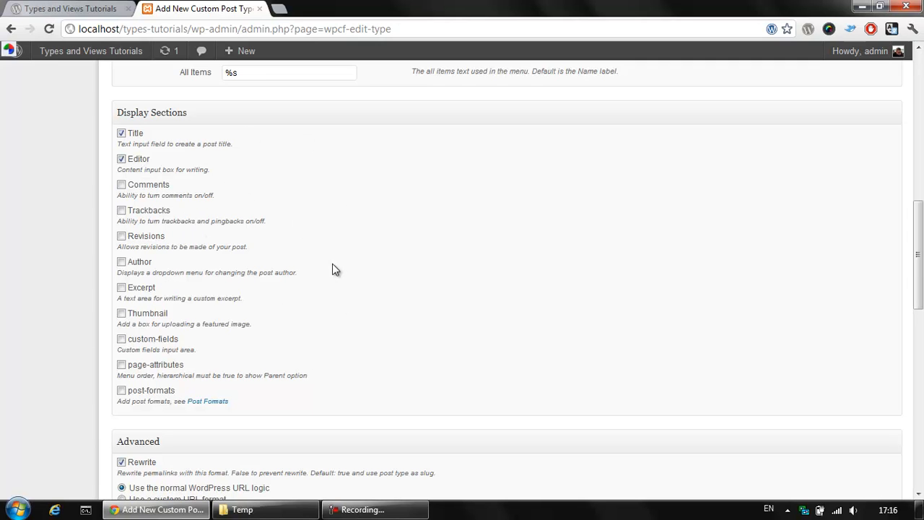
pyautogui.moveTo(384, 292)
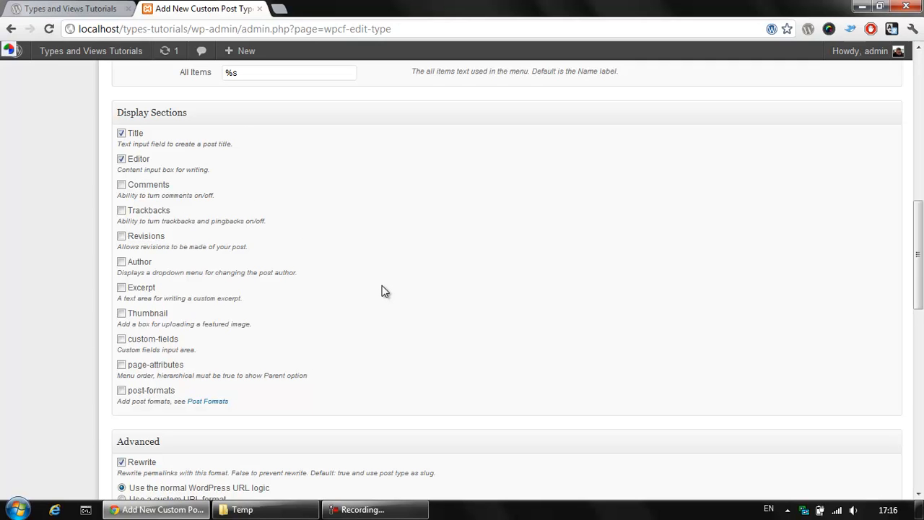
pyautogui.moveTo(343, 300)
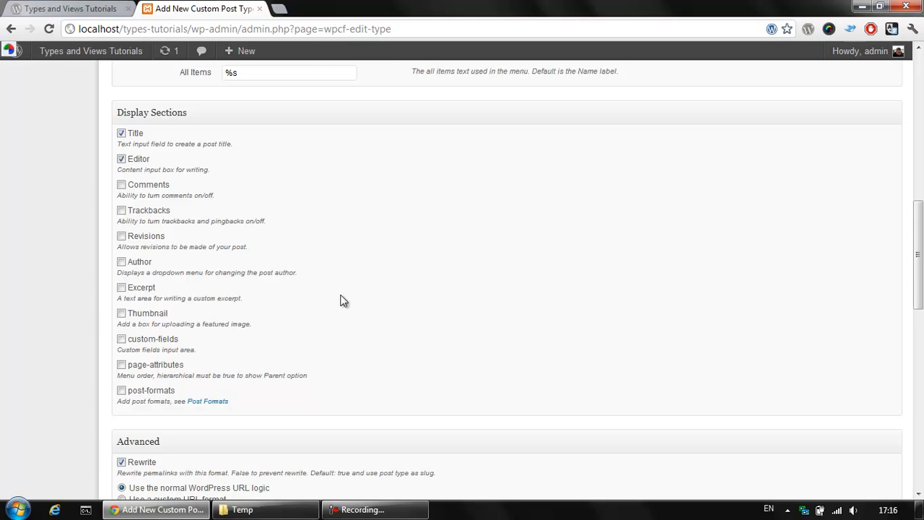
pyautogui.moveTo(136, 300)
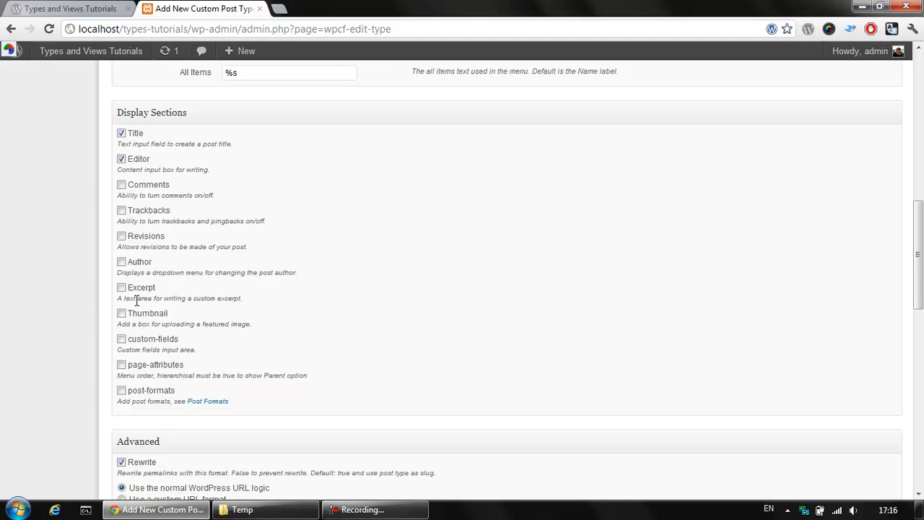
pyautogui.moveTo(118, 311)
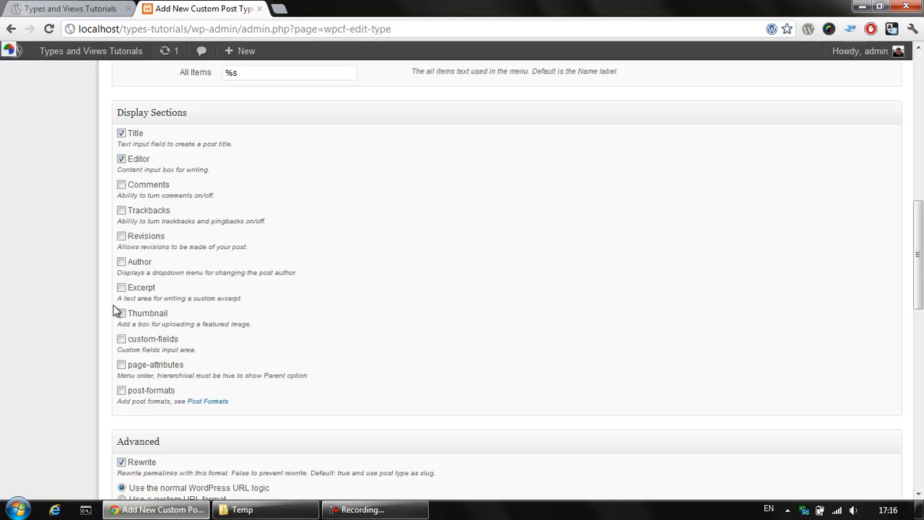
pyautogui.scroll(-3)
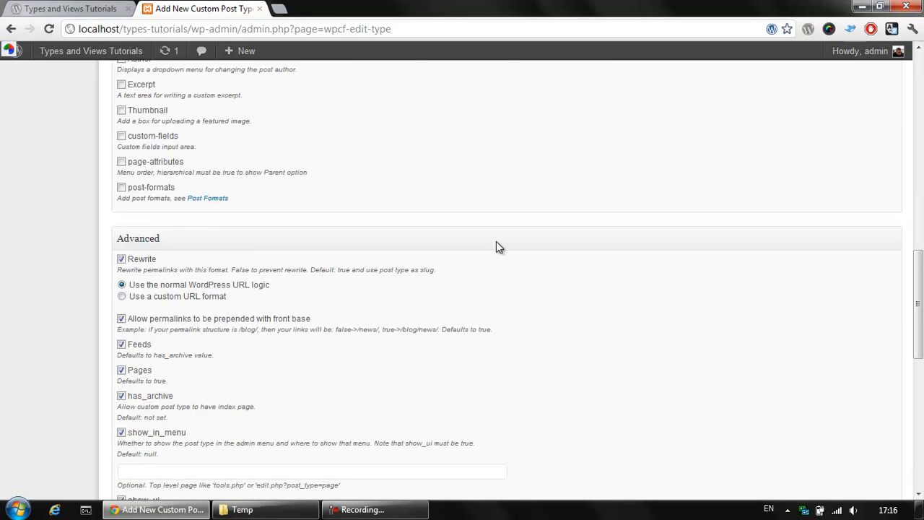
pyautogui.scroll(-3)
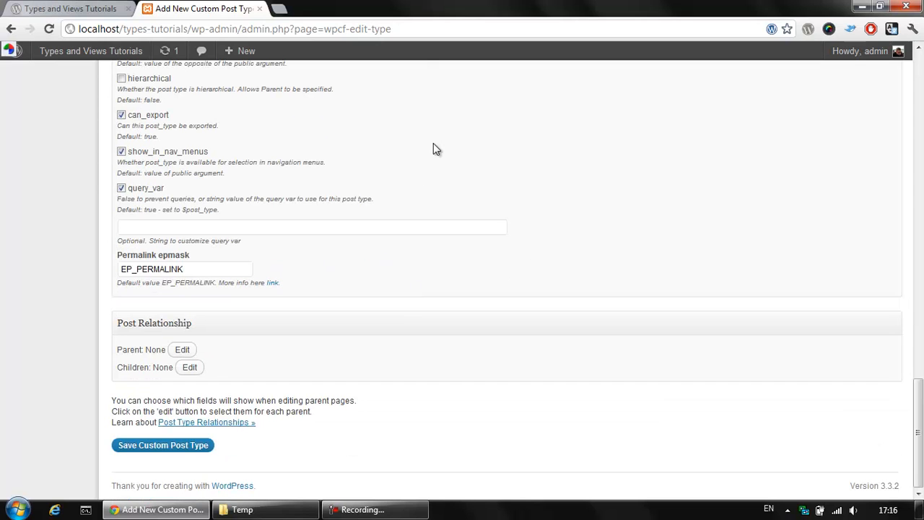
# Save the Products post type and open its empty Products listing from the new admin menu.
pyautogui.click(162, 445)
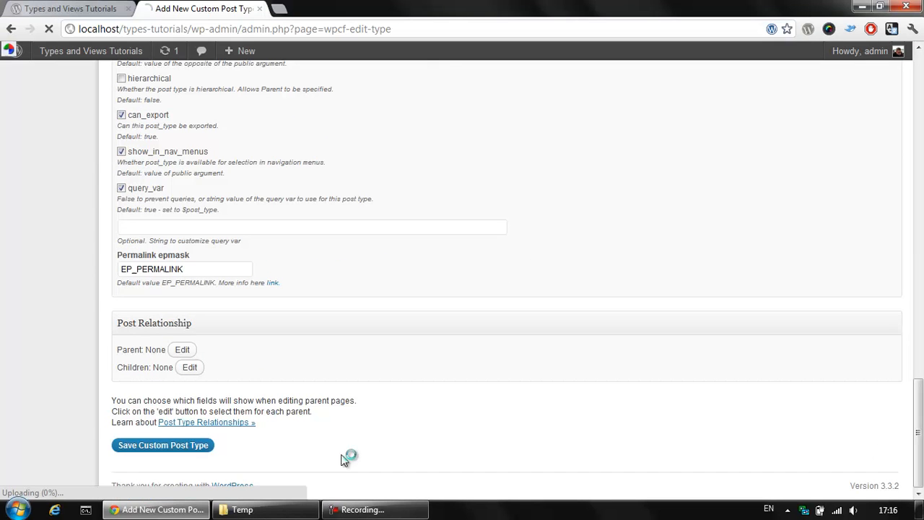
pyautogui.click(162, 445)
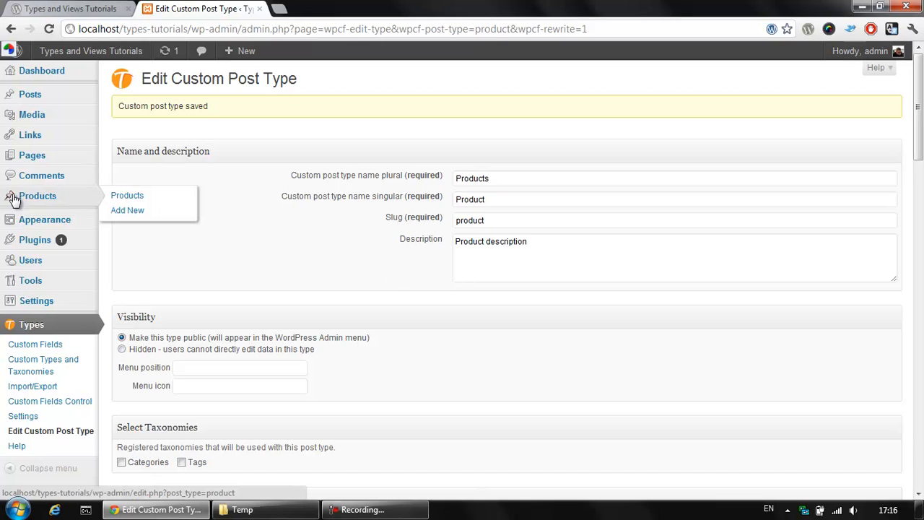
pyautogui.click(127, 195)
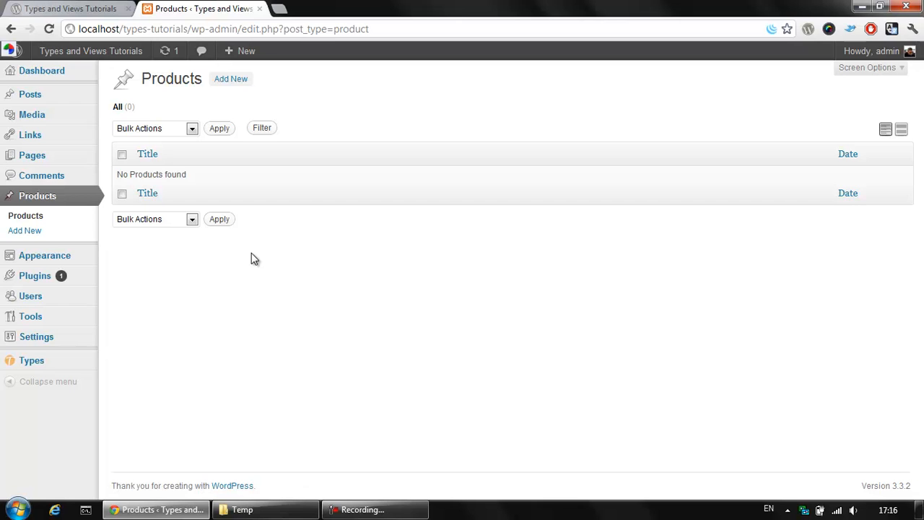
pyautogui.moveTo(311, 265)
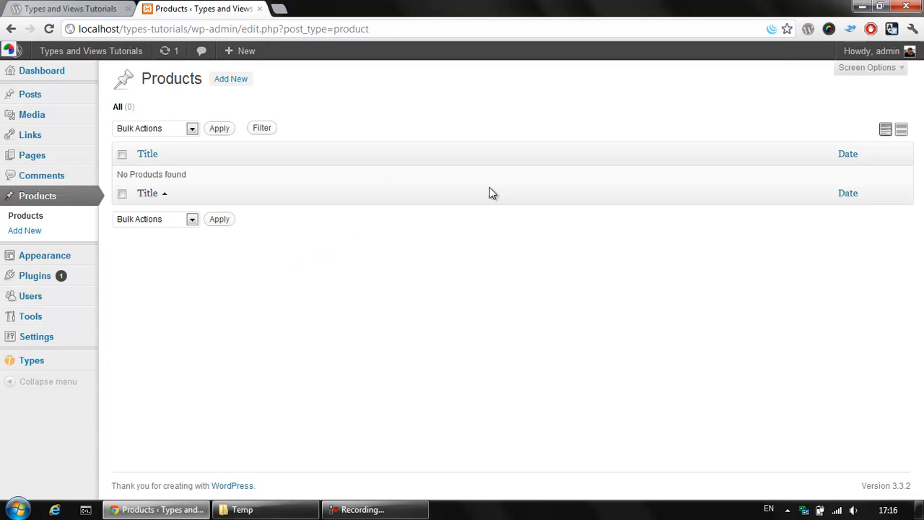
pyautogui.moveTo(231, 78)
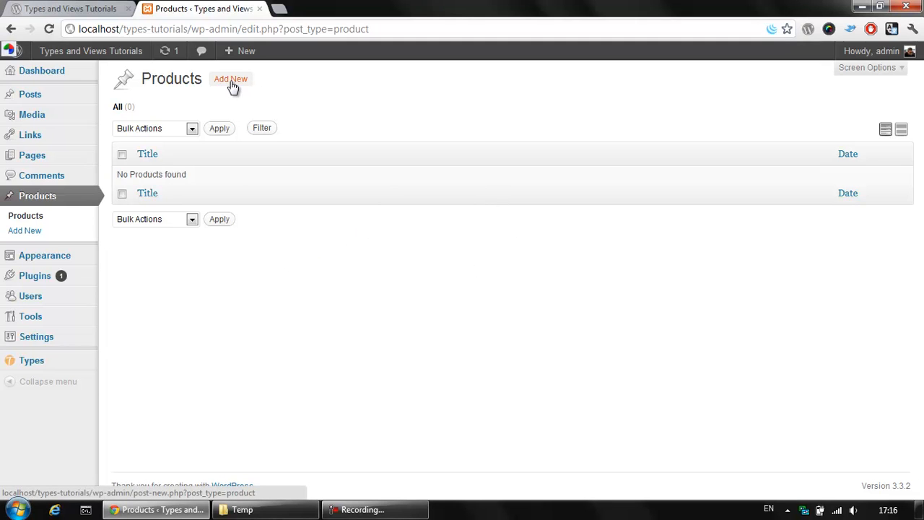
# Add a product titled 'Sample Product' with body 'Product content' and publish it.
pyautogui.click(231, 78)
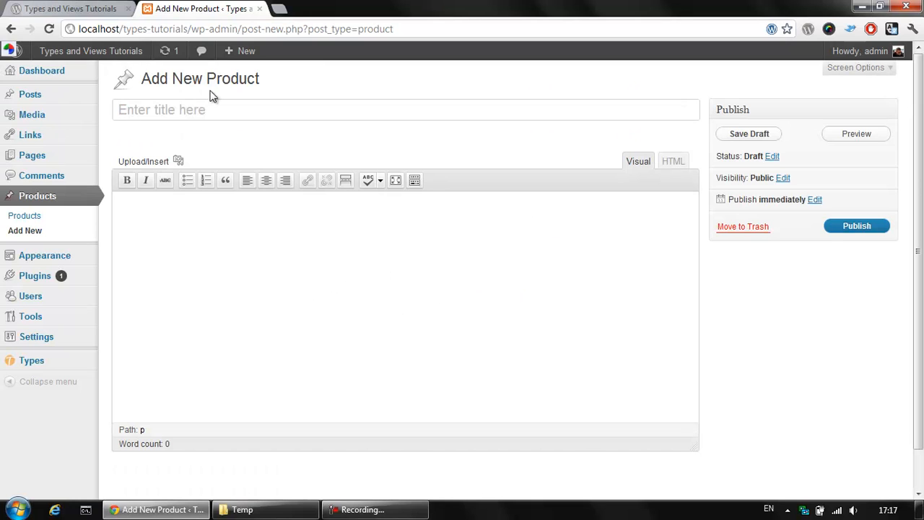
pyautogui.write('Sample')
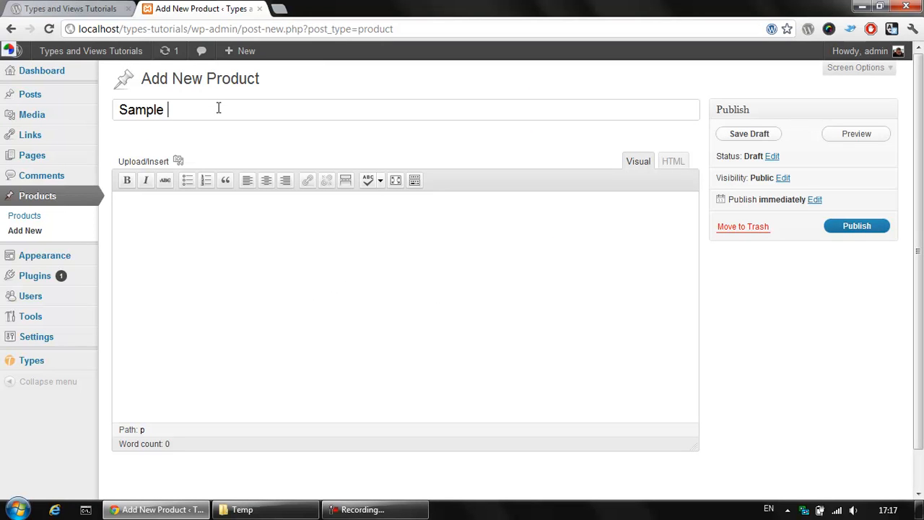
pyautogui.write('Product')
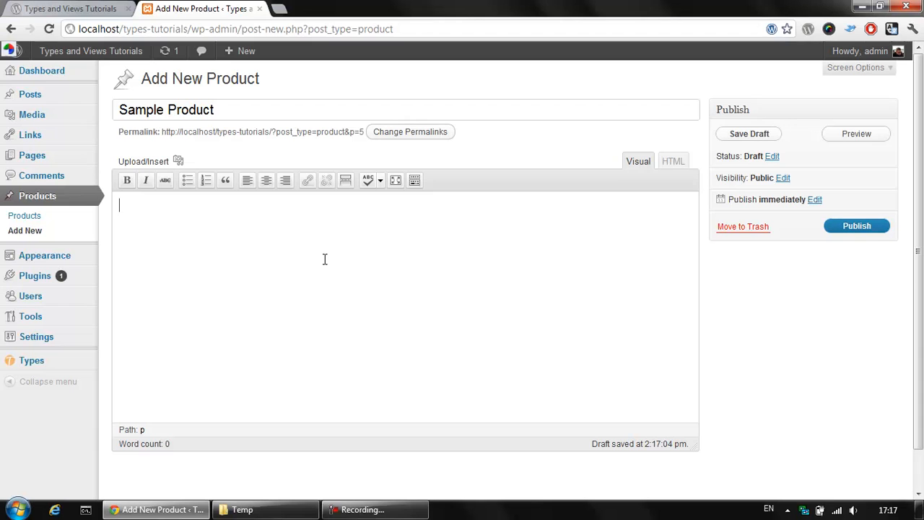
pyautogui.write('Product content')
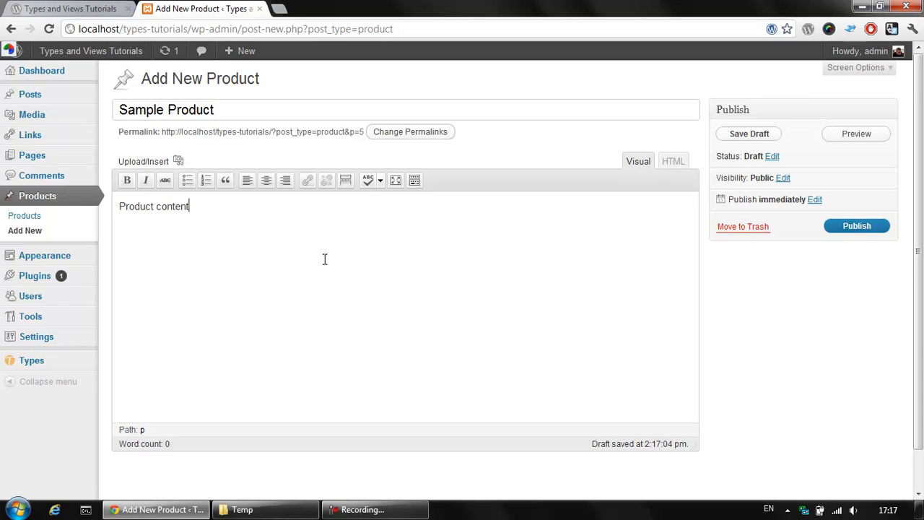
pyautogui.moveTo(447, 144)
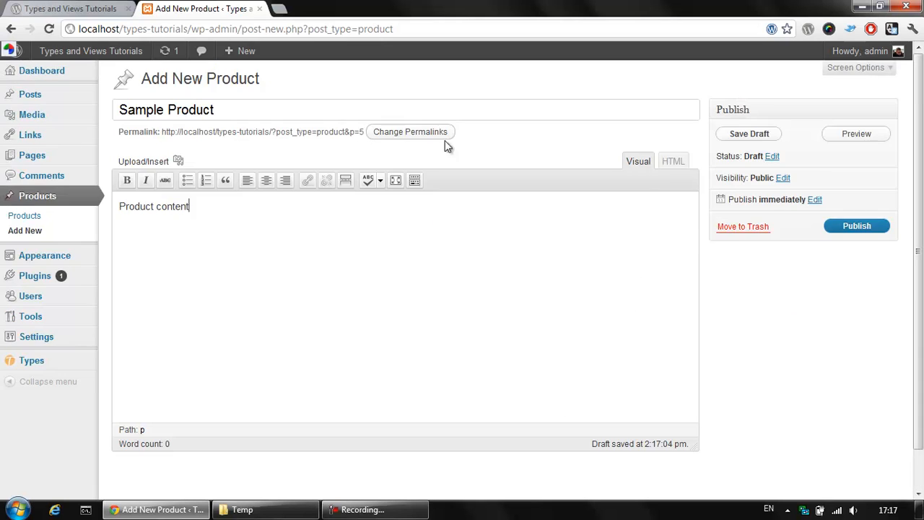
pyautogui.moveTo(406, 425)
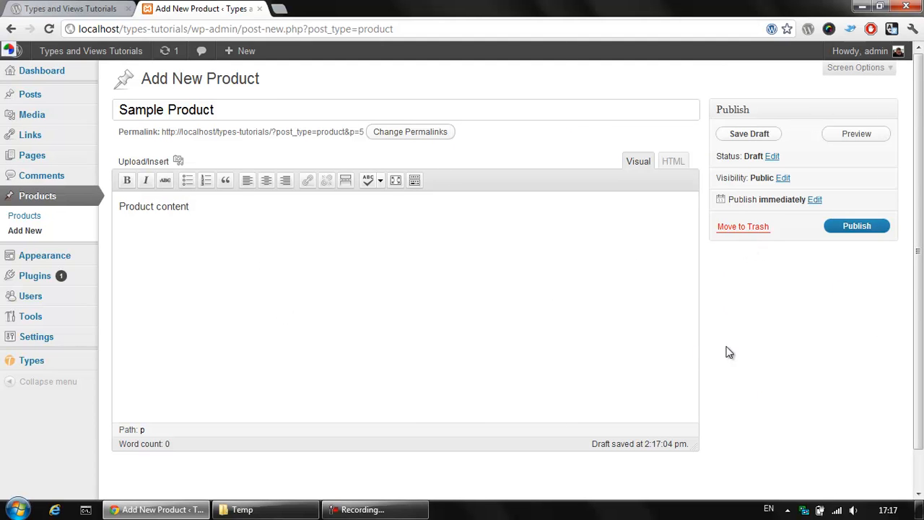
pyautogui.scroll(-3)
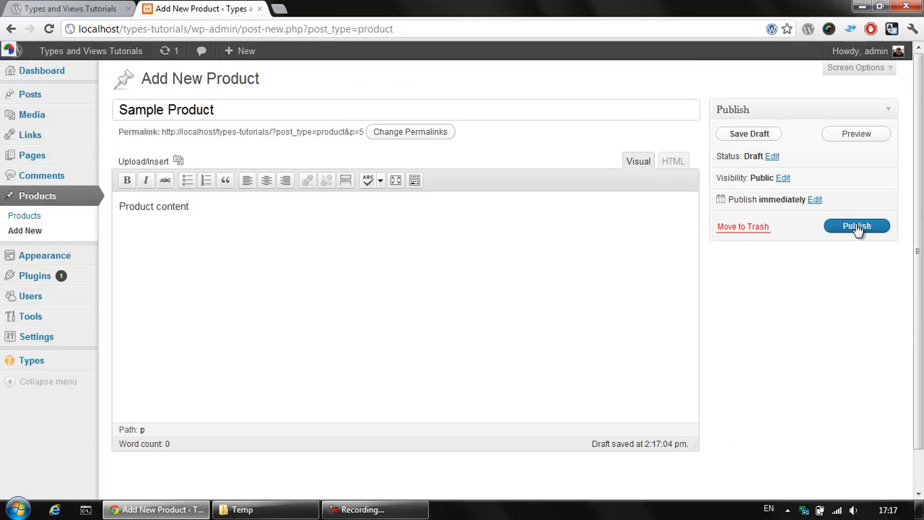
pyautogui.click(858, 225)
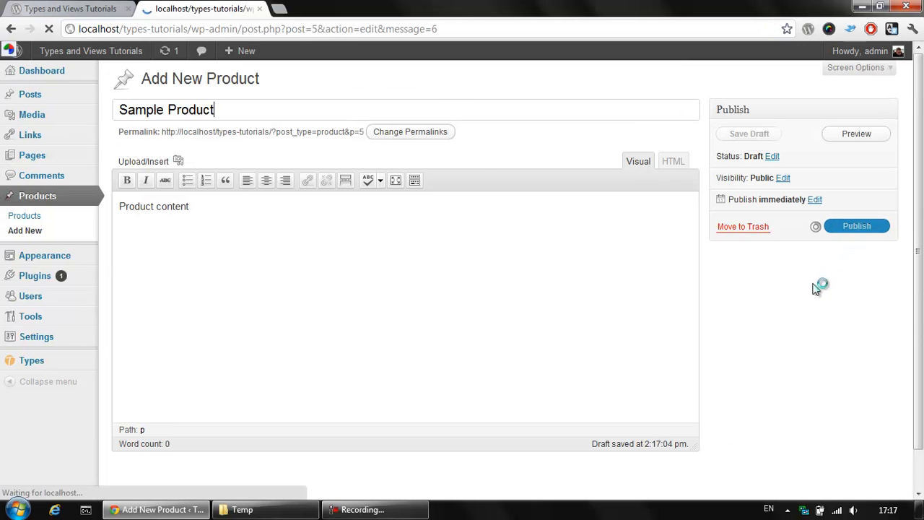
# View the published Sample Product on the front end, then return to its edit screen.
pyautogui.click(857, 225)
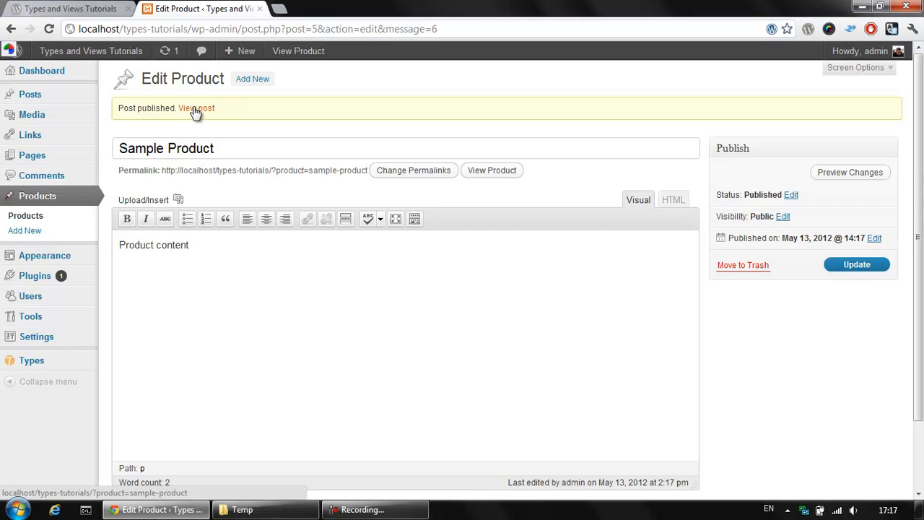
pyautogui.click(196, 107)
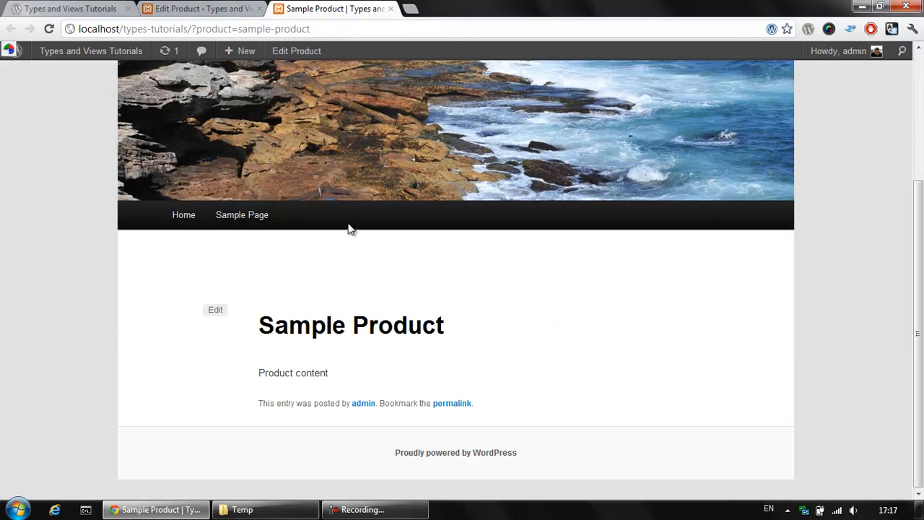
pyautogui.click(202, 9)
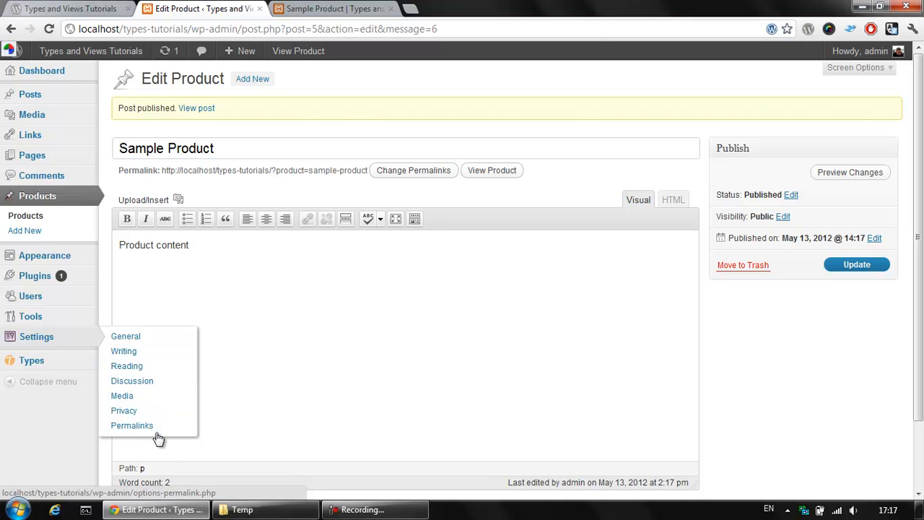
# Set permalinks to the Post name structure, save, and return to the product page tab.
pyautogui.click(133, 424)
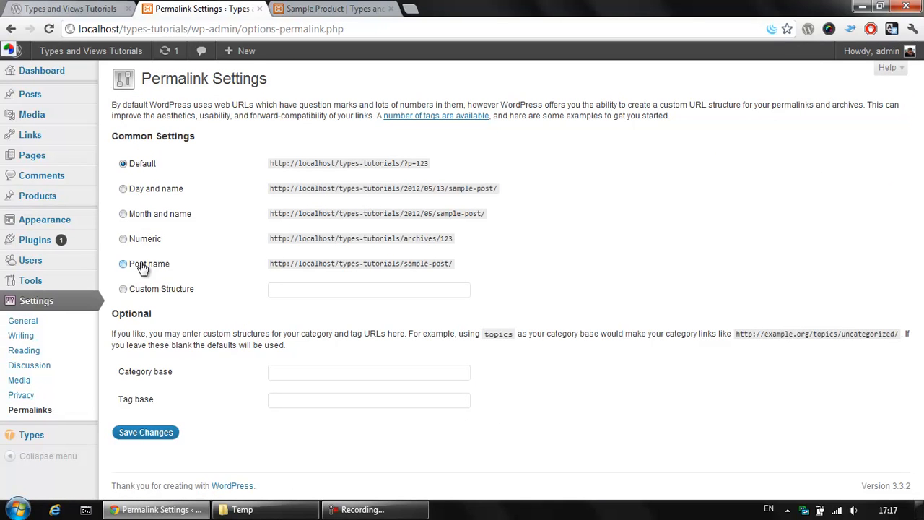
pyautogui.click(123, 263)
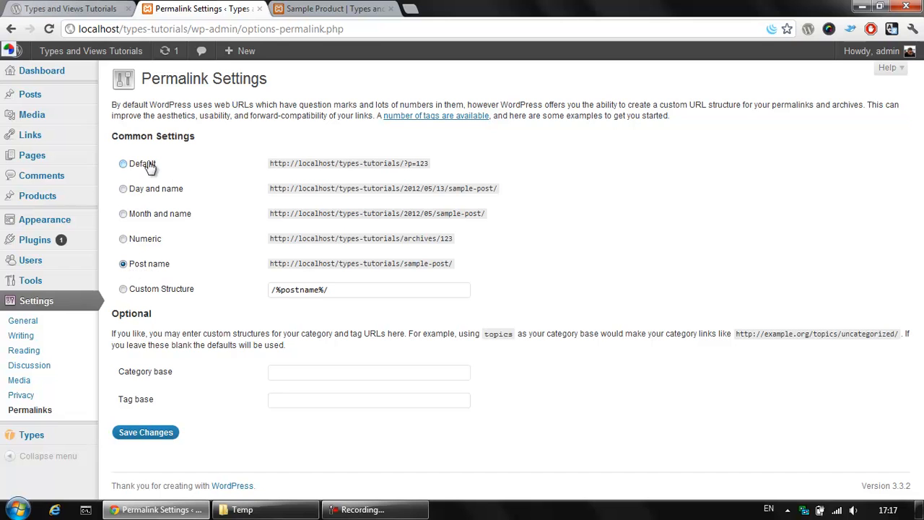
pyautogui.click(144, 432)
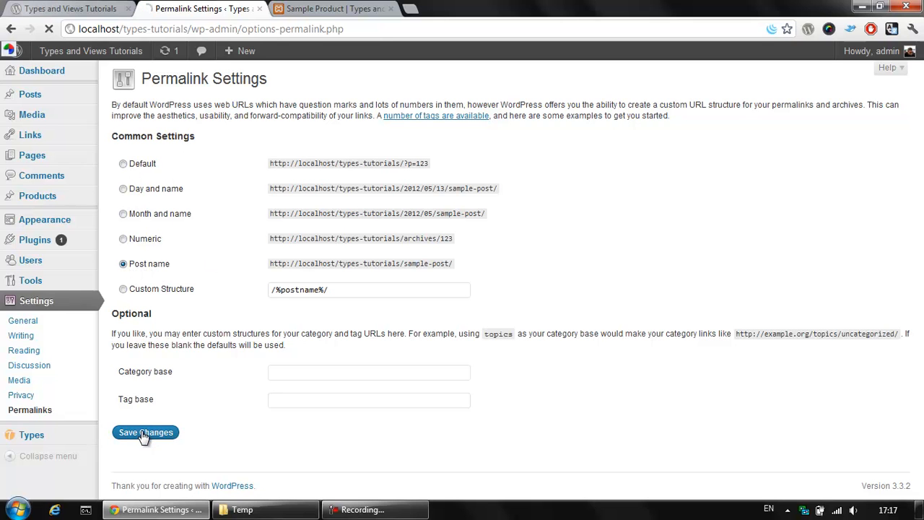
pyautogui.click(332, 8)
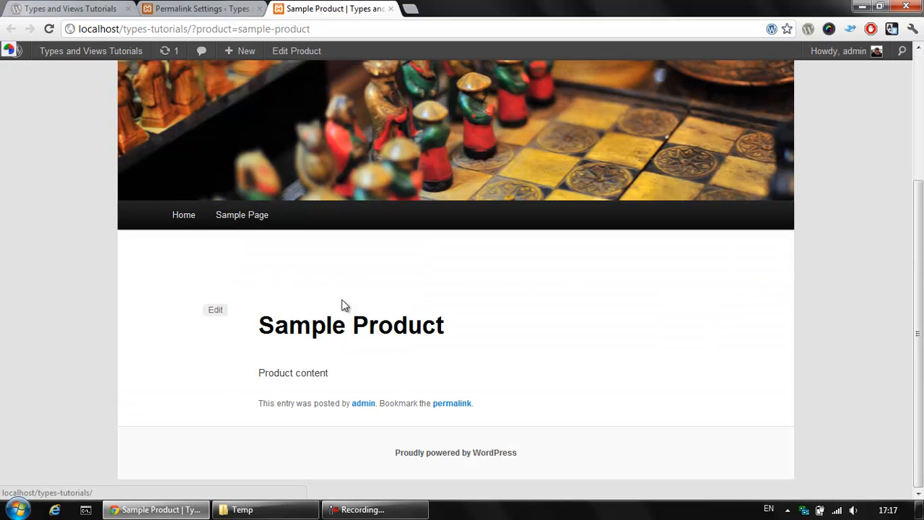
pyautogui.moveTo(171, 9)
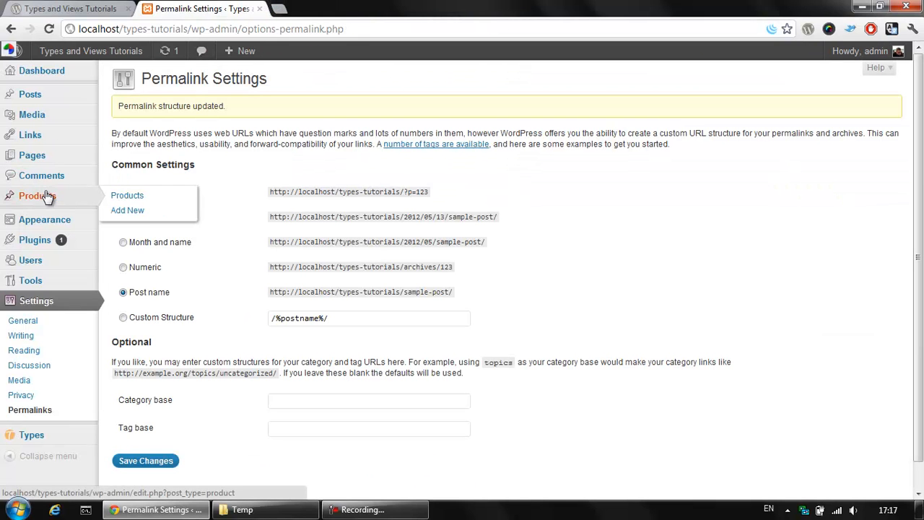
# View Sample Product from the Products list at localhost/types-tutorials/product/sample-product/.
pyautogui.click(127, 195)
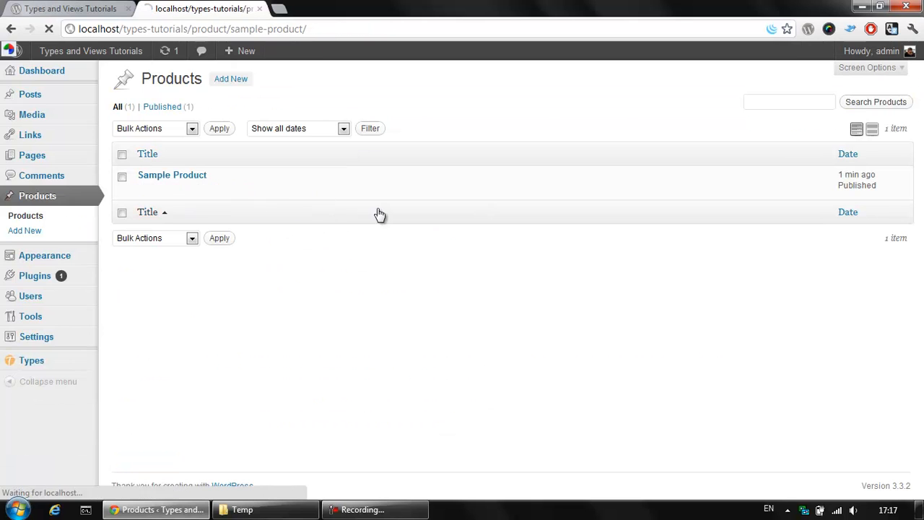
pyautogui.click(172, 175)
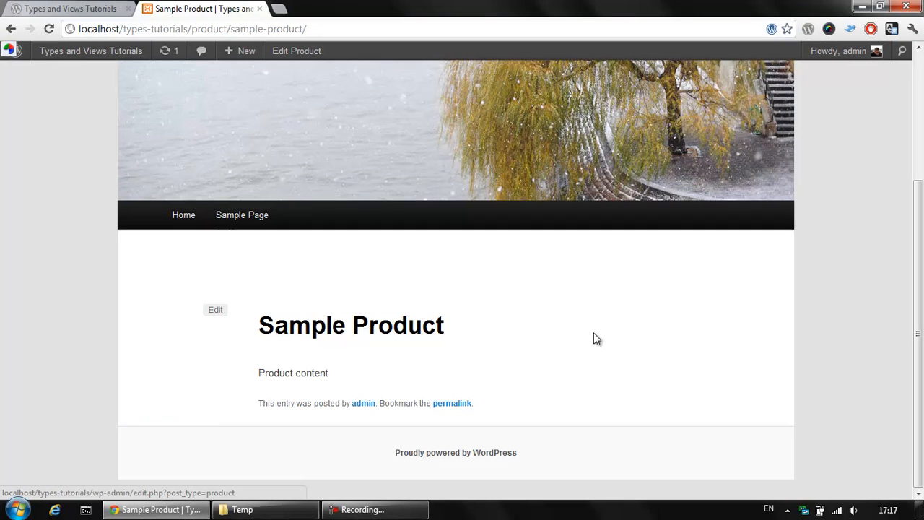
pyautogui.moveTo(248, 50)
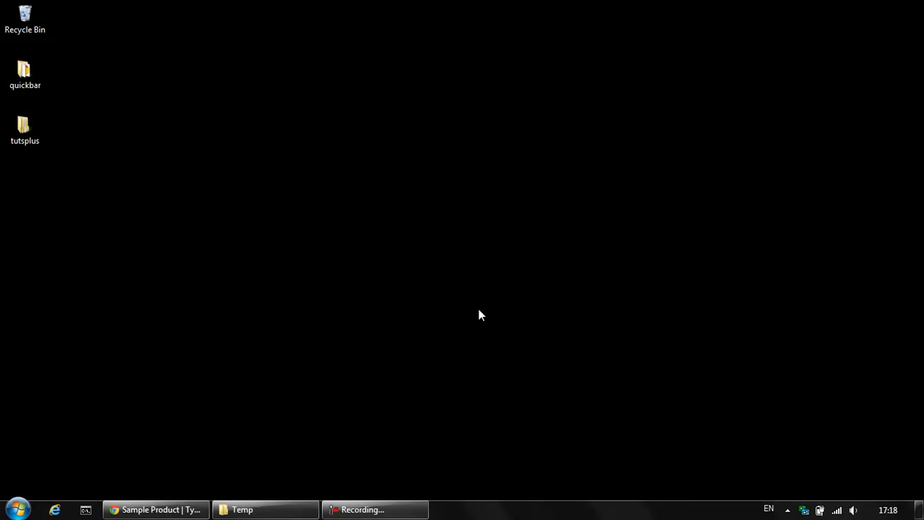
pyautogui.moveTo(506, 302)
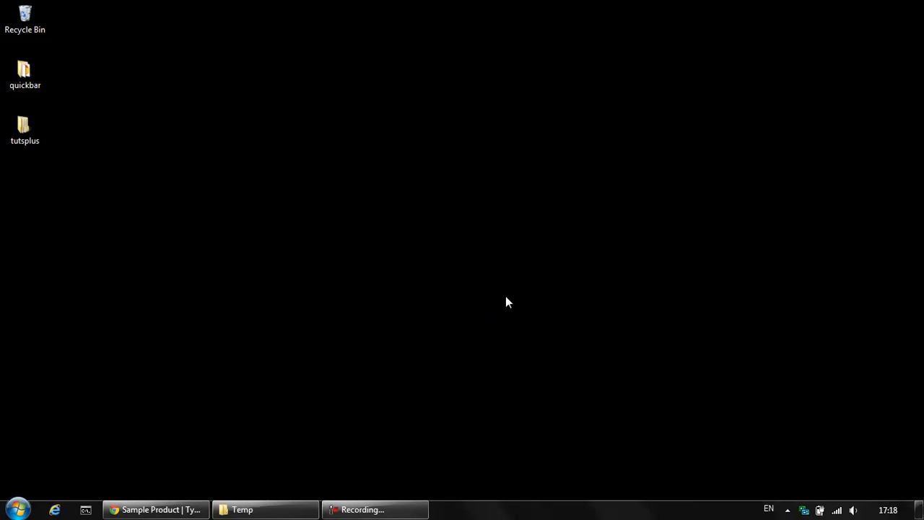